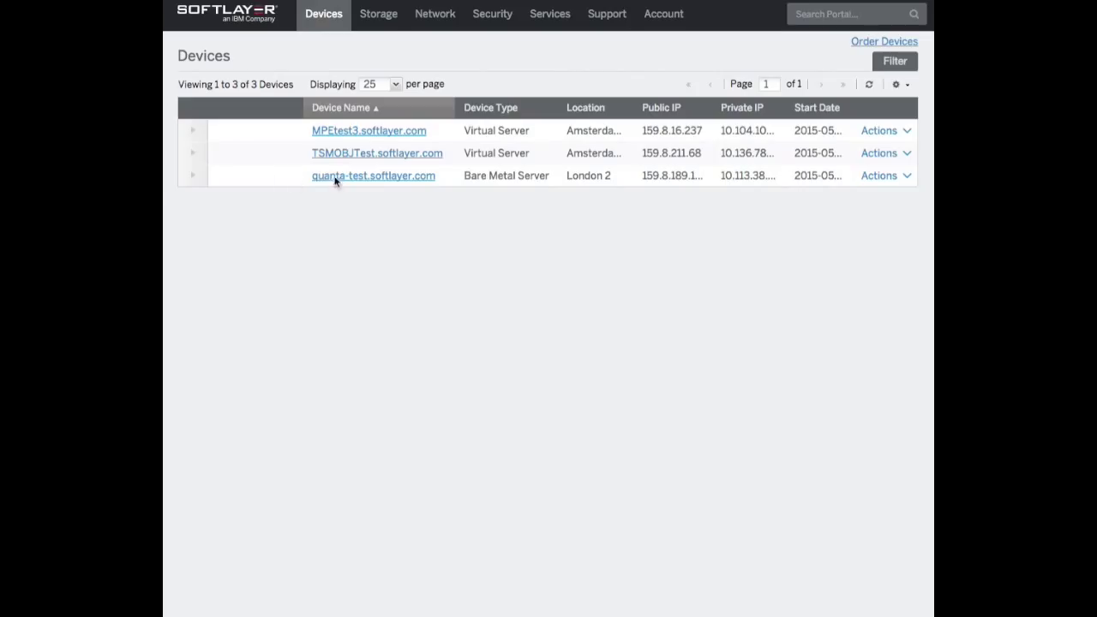
mouse_move(545, 178)
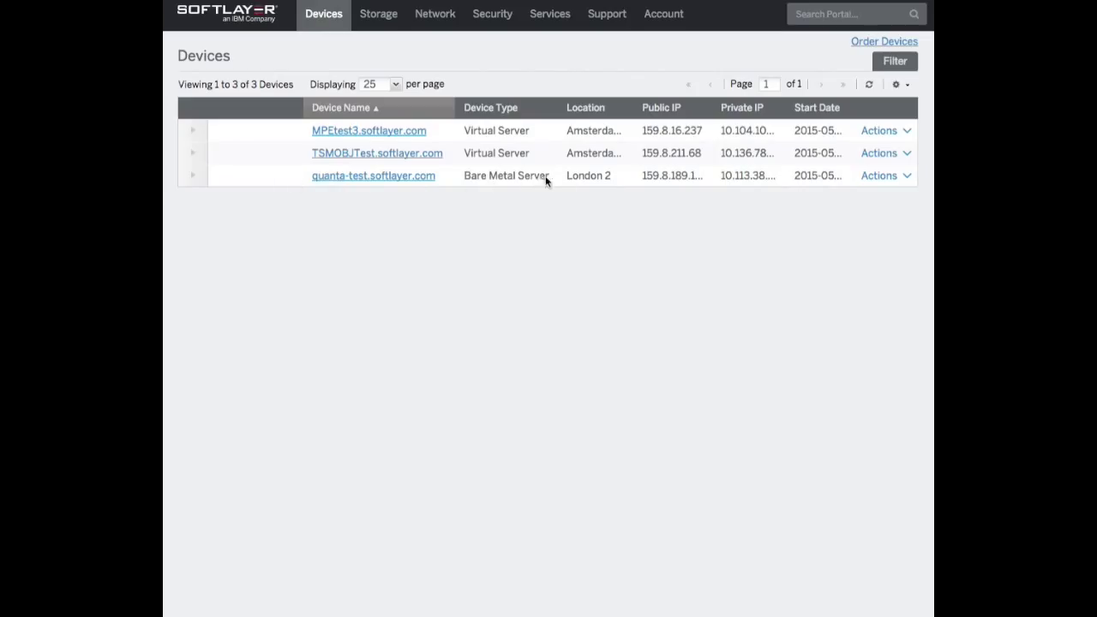
mouse_move(480, 181)
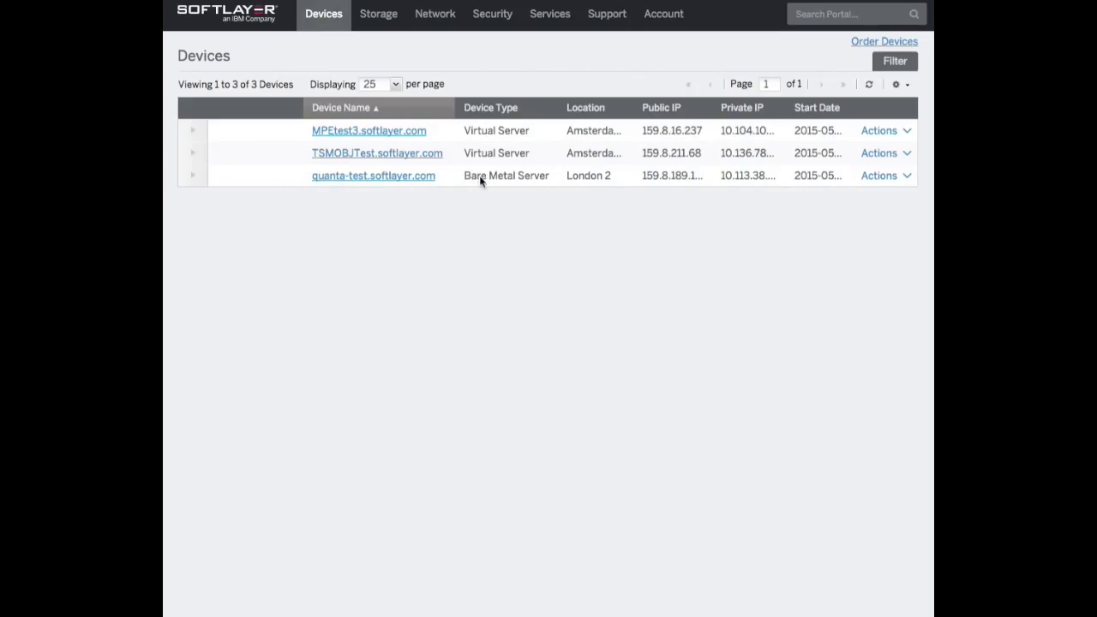
mouse_move(655, 250)
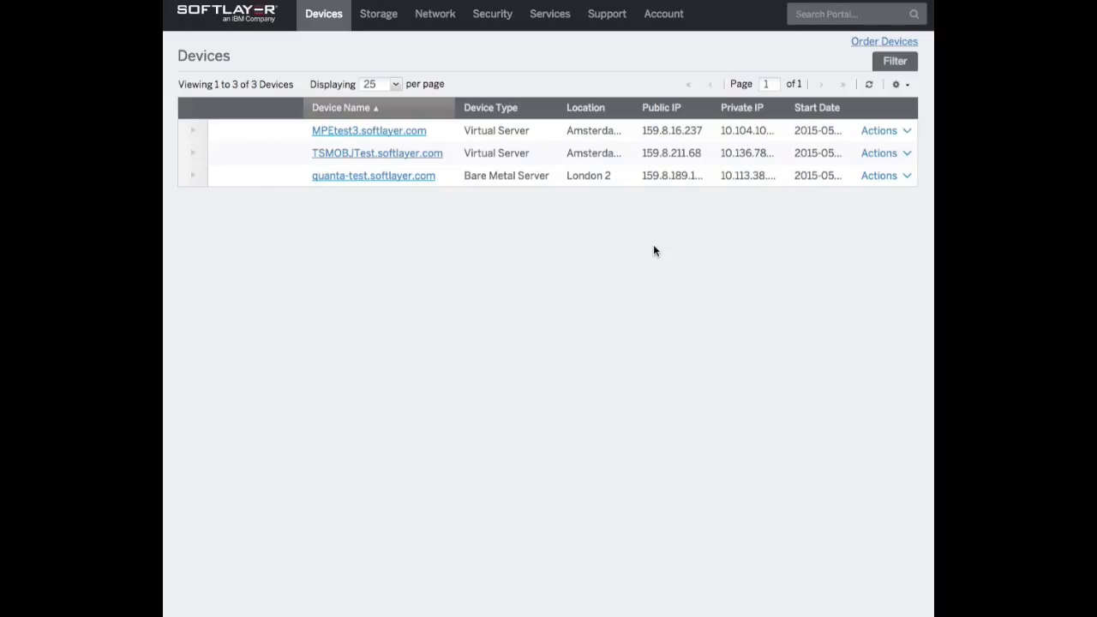
mouse_move(827, 53)
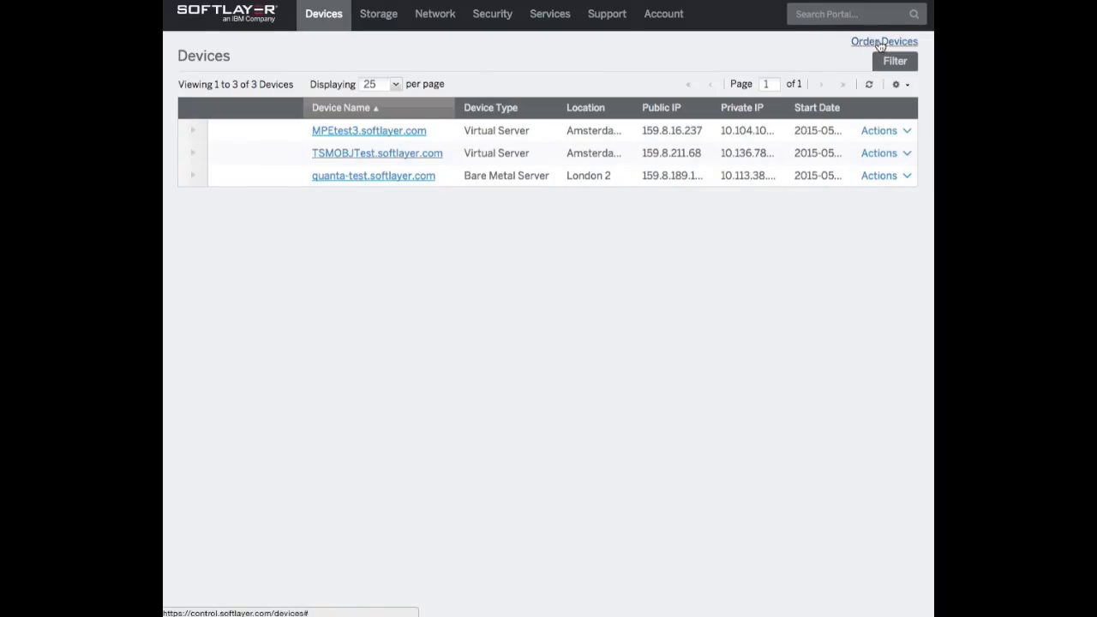
Open the device ordering page from the existing Devices list
left_click(883, 41)
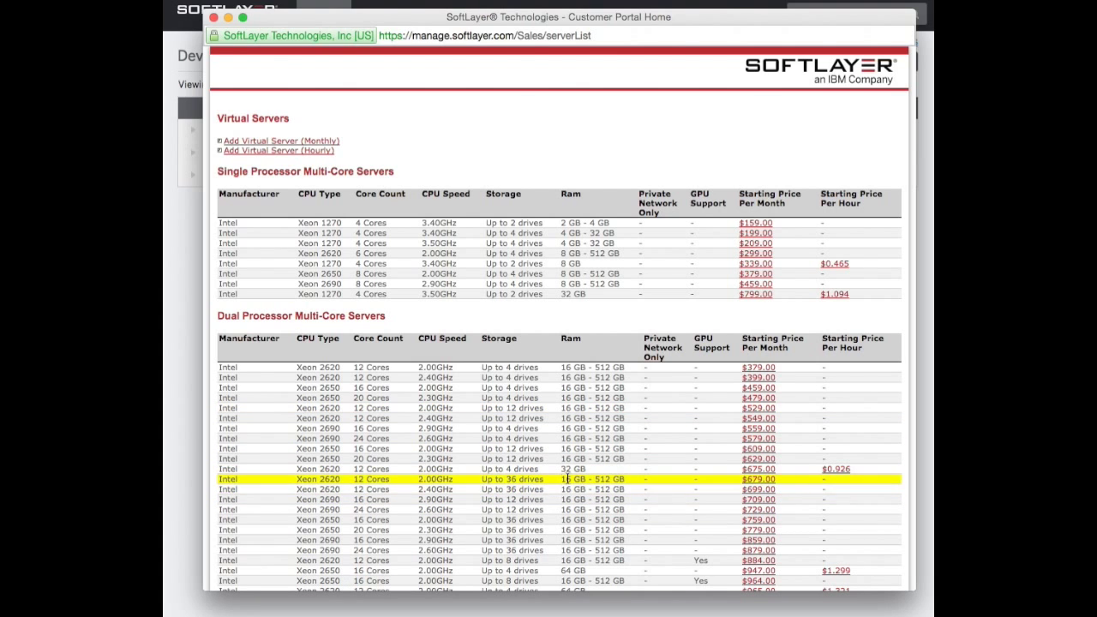
mouse_move(670, 424)
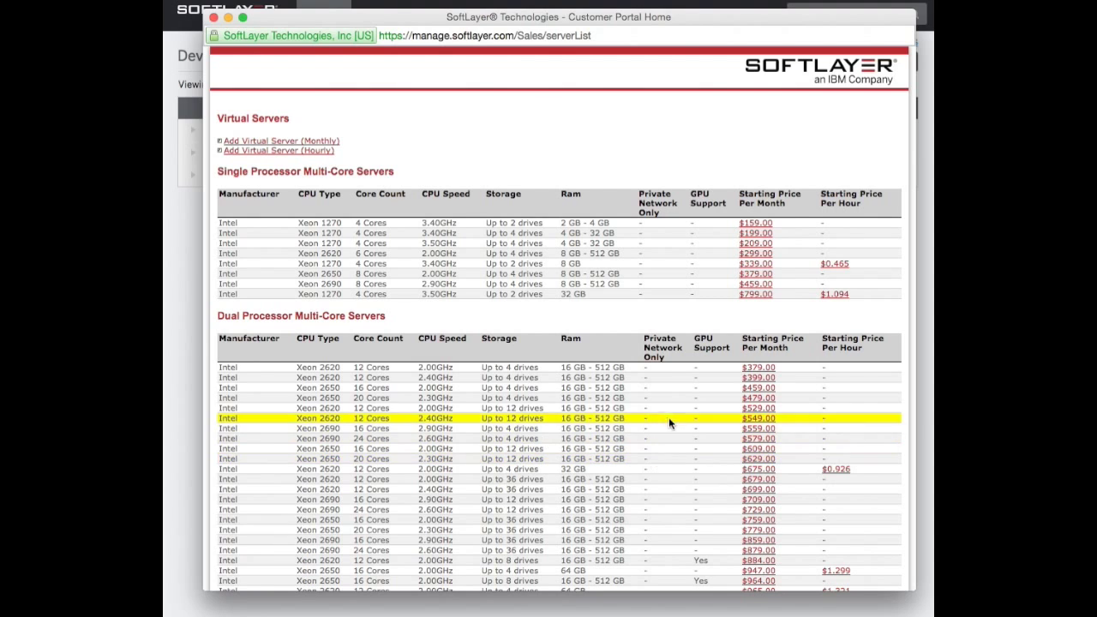
Choose the $529.00 monthly dual Xeon 2620 12-core server with up to 12 drives
left_click(757, 408)
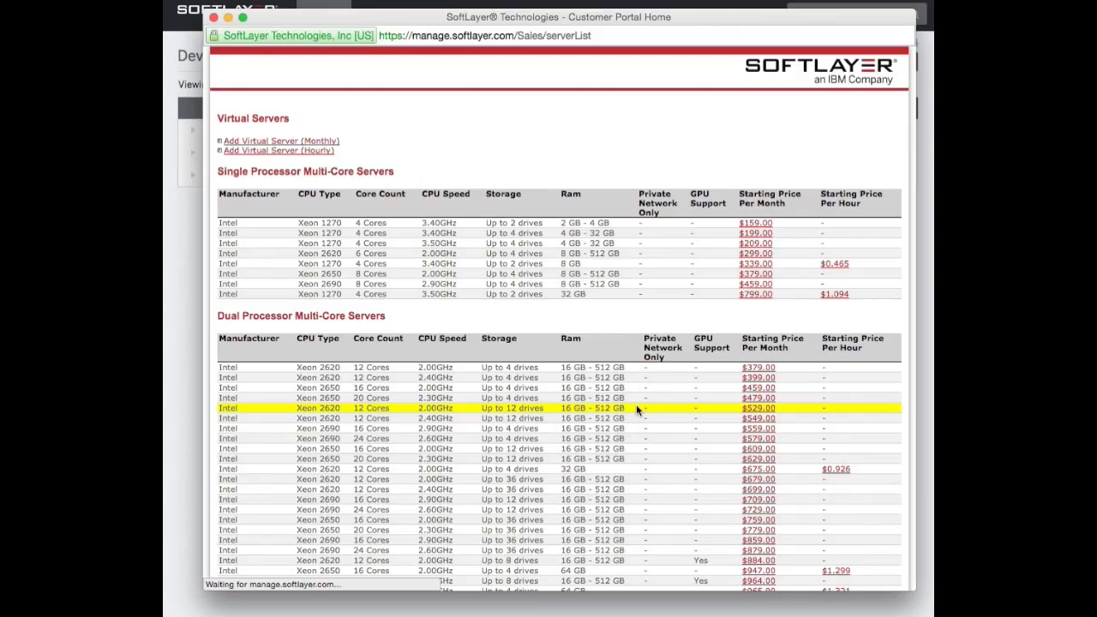
left_click(757, 408)
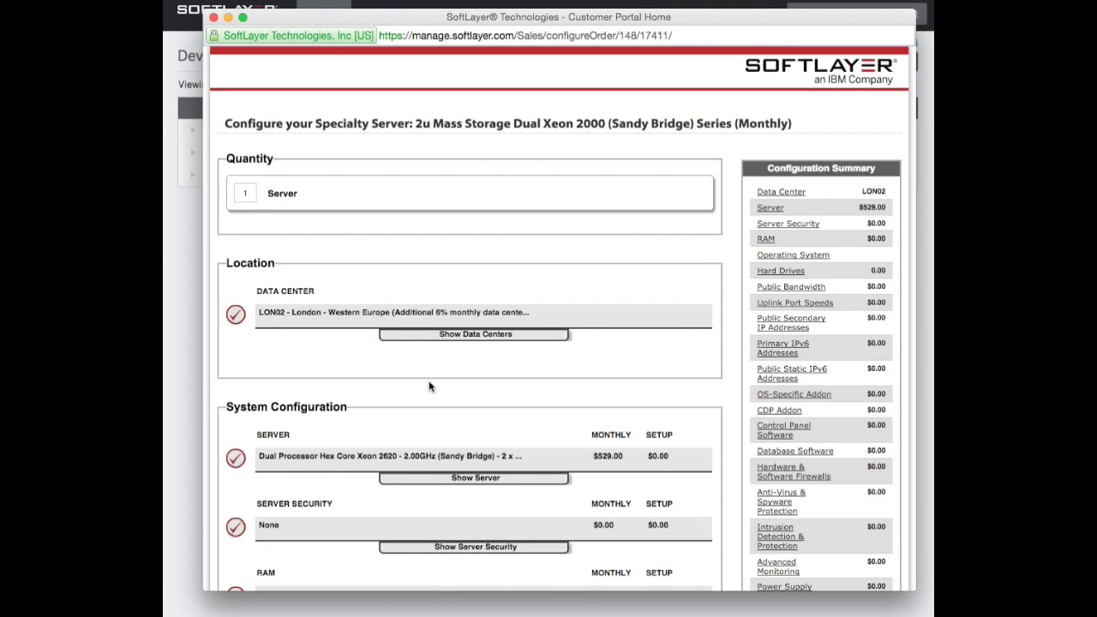
Review the RAM options (16 GB) and reveal the CentOS operating system choices
scroll("down", 3)
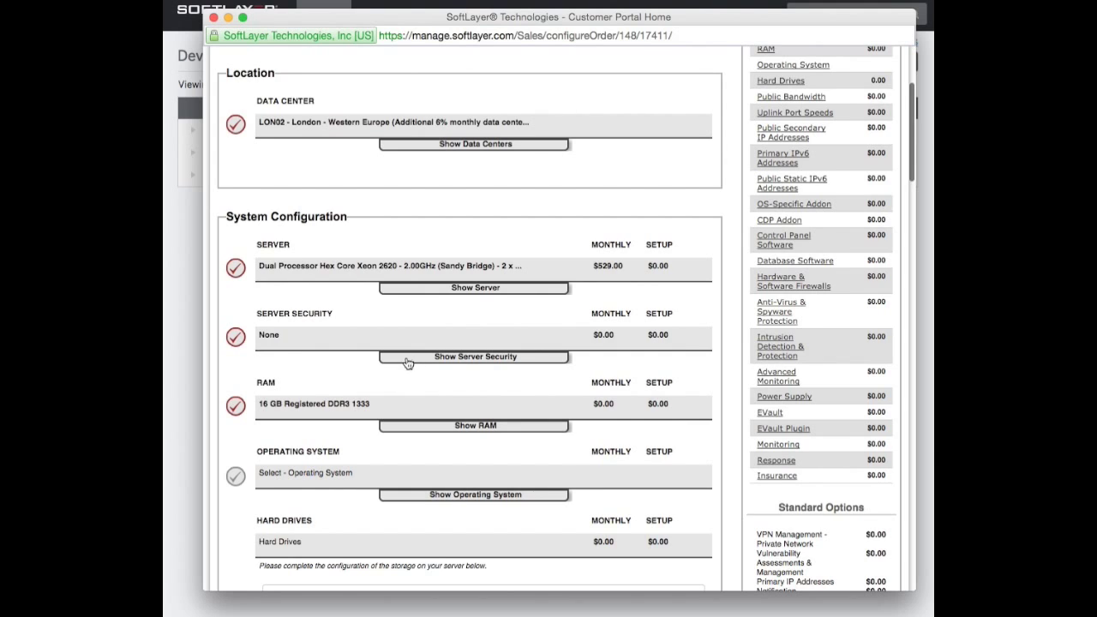
scroll("down", 3)
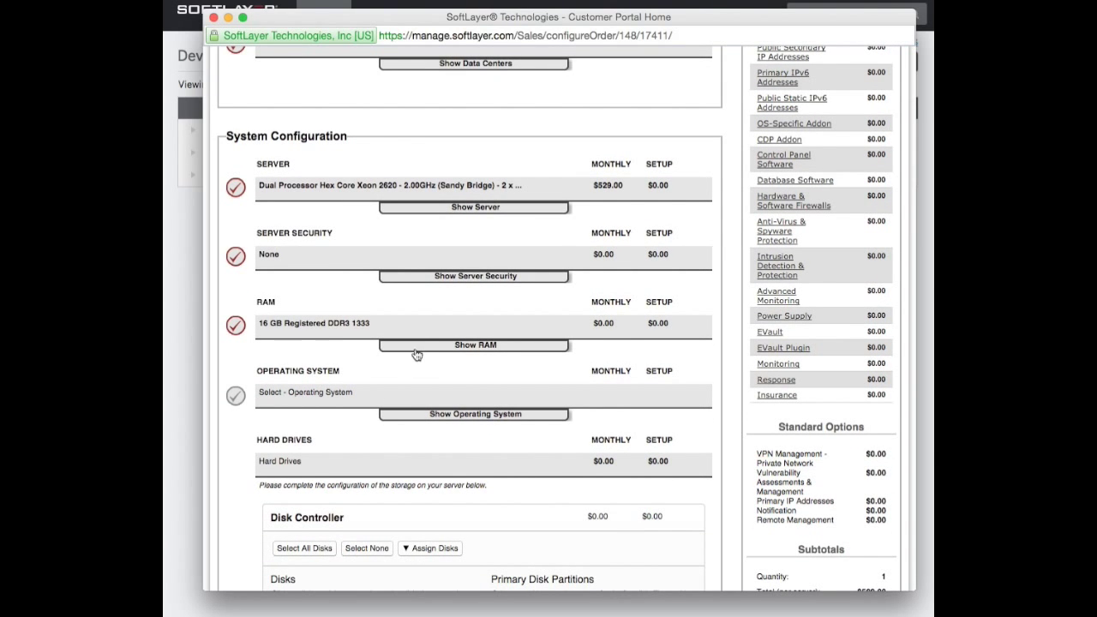
left_click(474, 345)
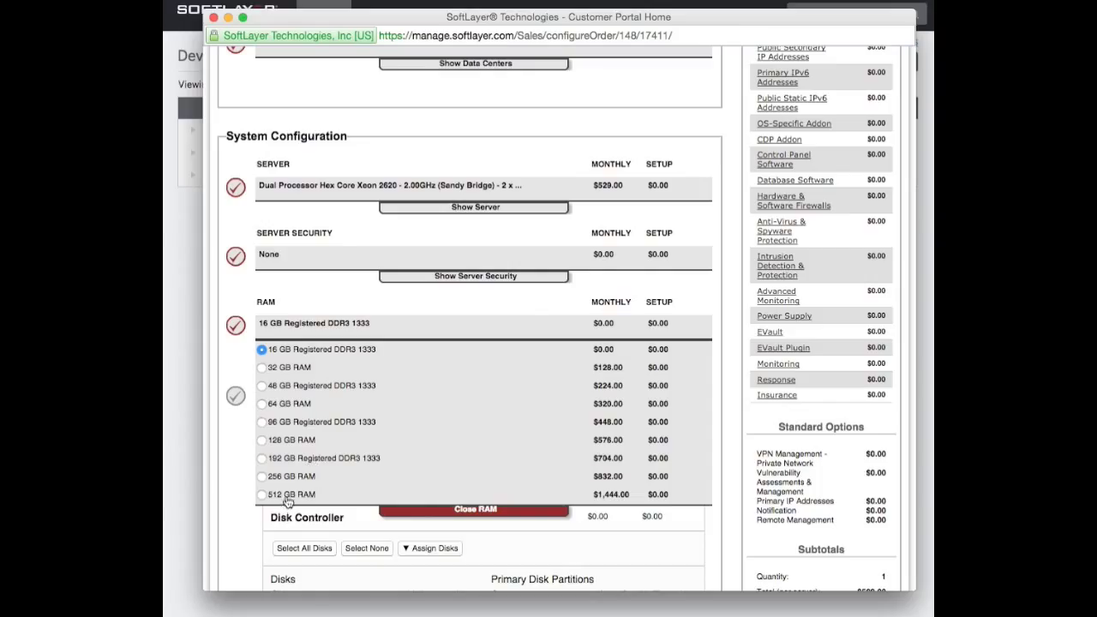
mouse_move(285, 322)
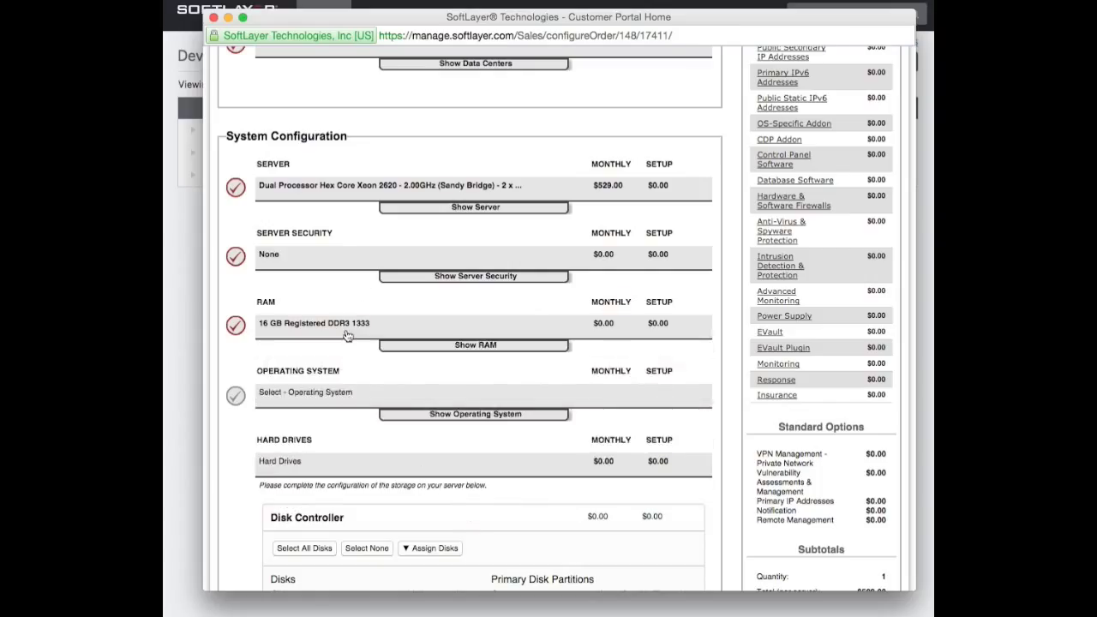
left_click(474, 413)
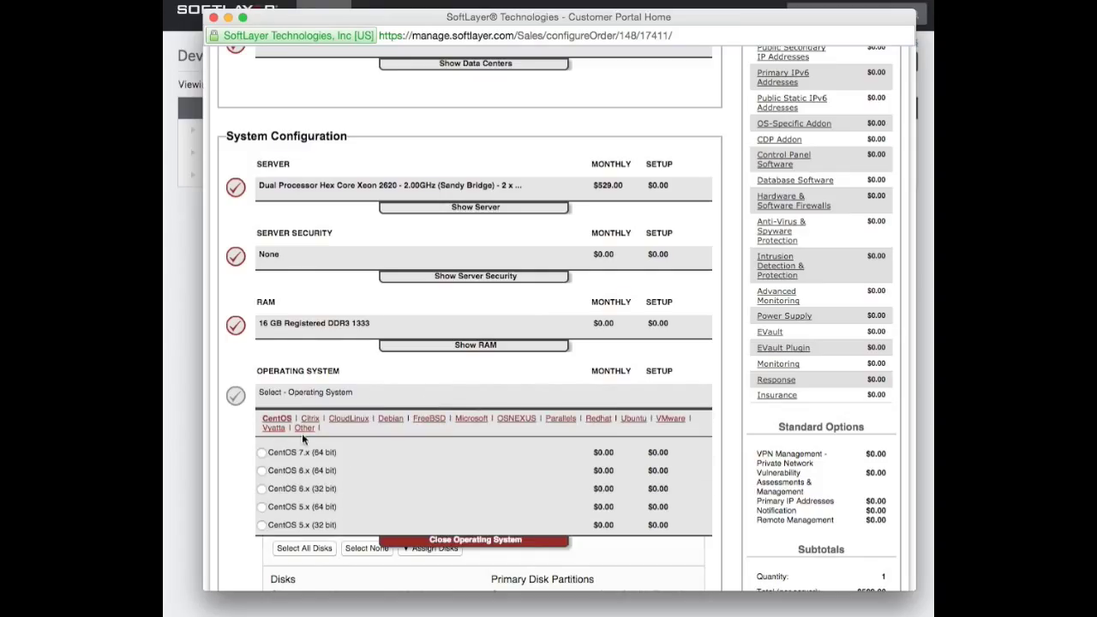
mouse_move(523, 433)
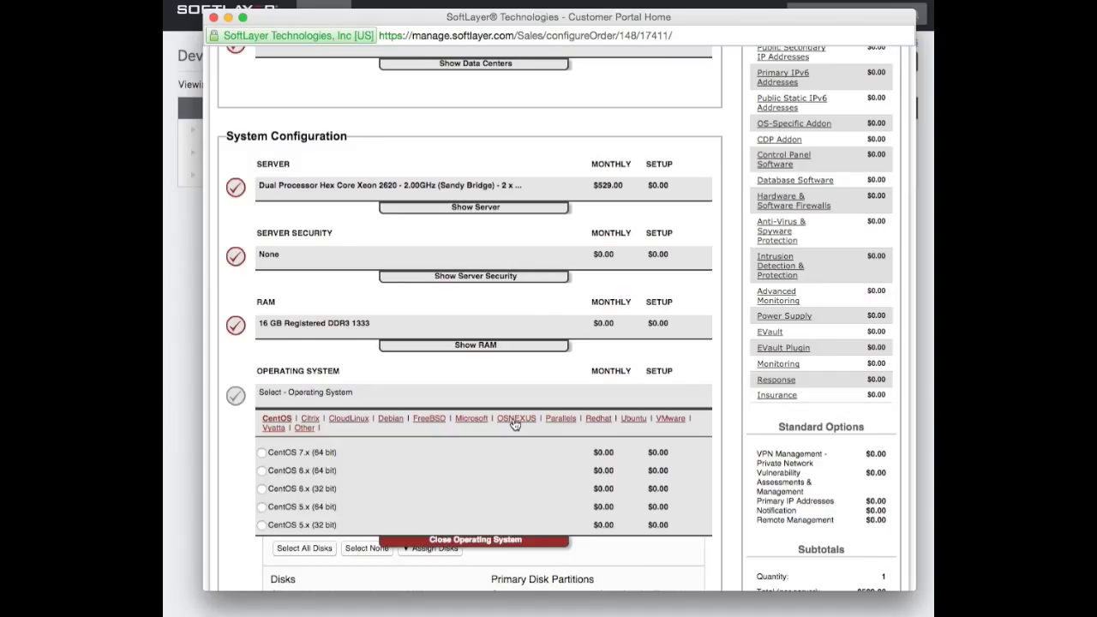
Select QuantaStor 3.x (4 TB) under OSNEXUS, bringing the per-server total to $685.00
left_click(515, 418)
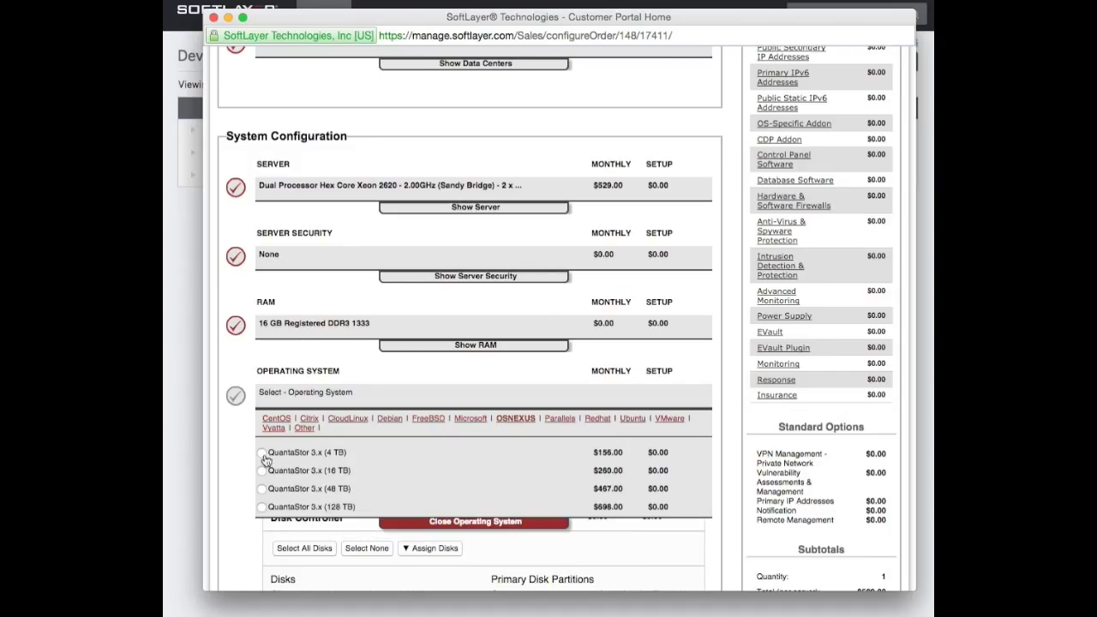
left_click(261, 452)
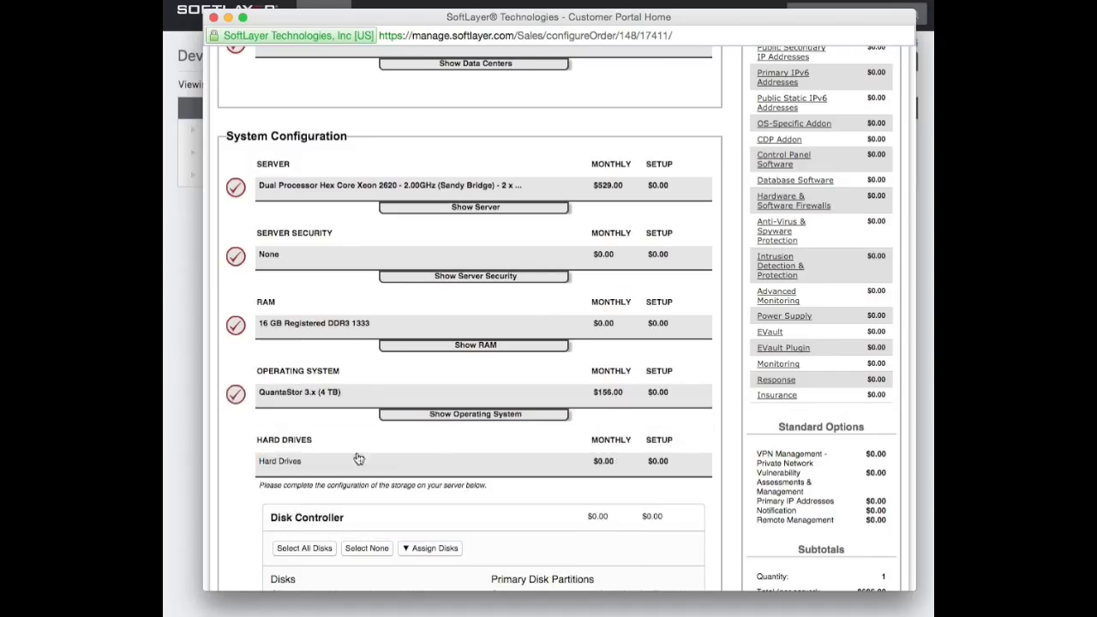
mouse_move(462, 420)
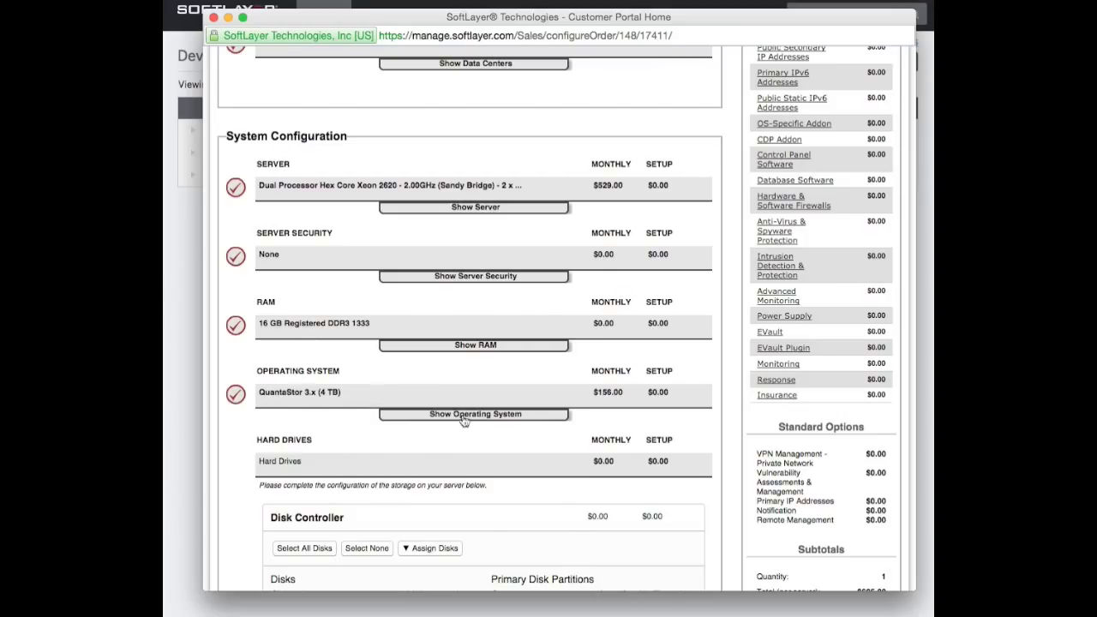
left_click(474, 414)
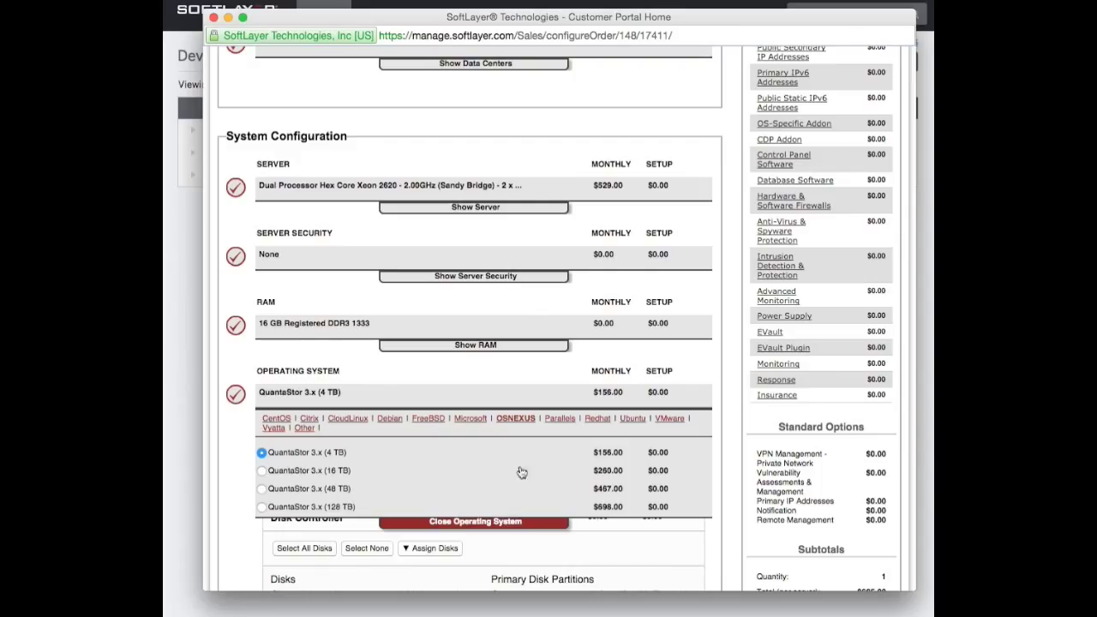
mouse_move(399, 385)
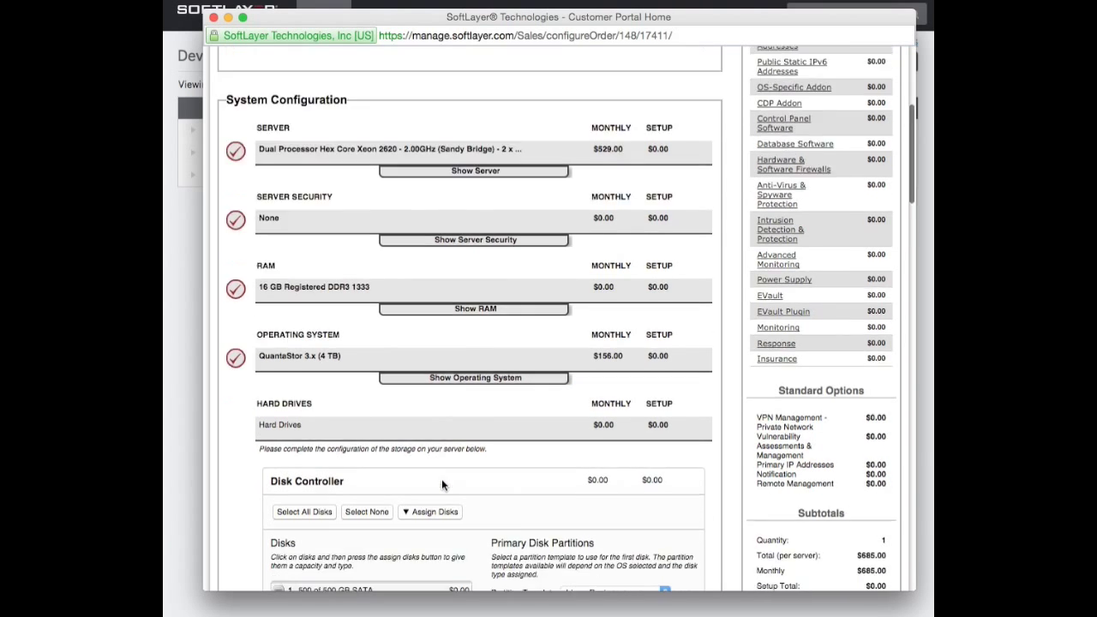
scroll("down", 3)
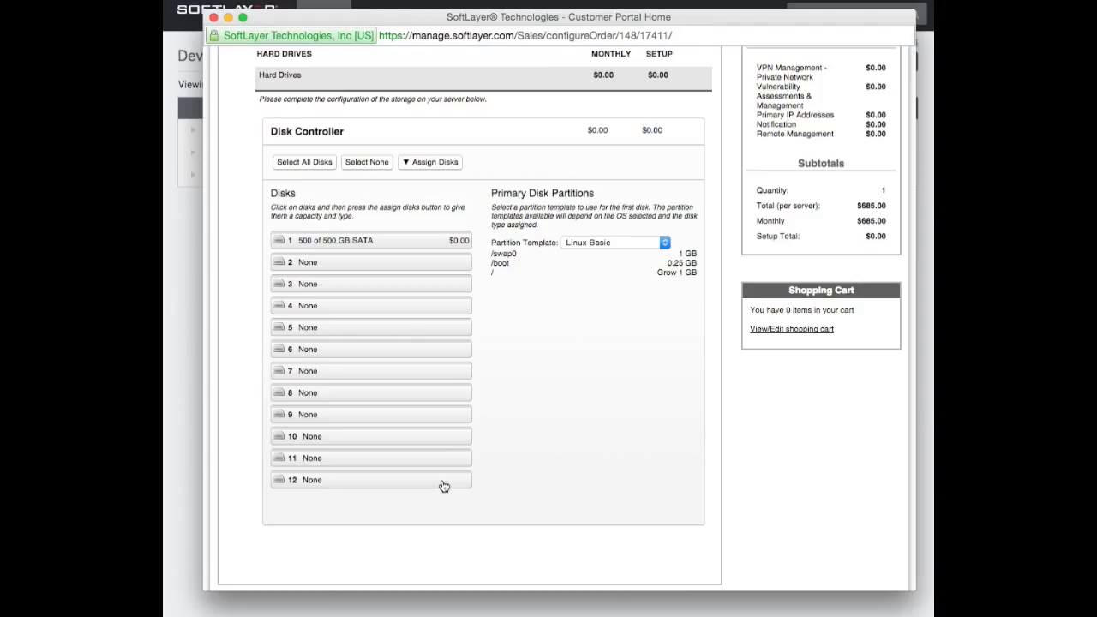
Select disks 1 and 2 and set their drive type to 200 GB SSD
left_click(369, 240)
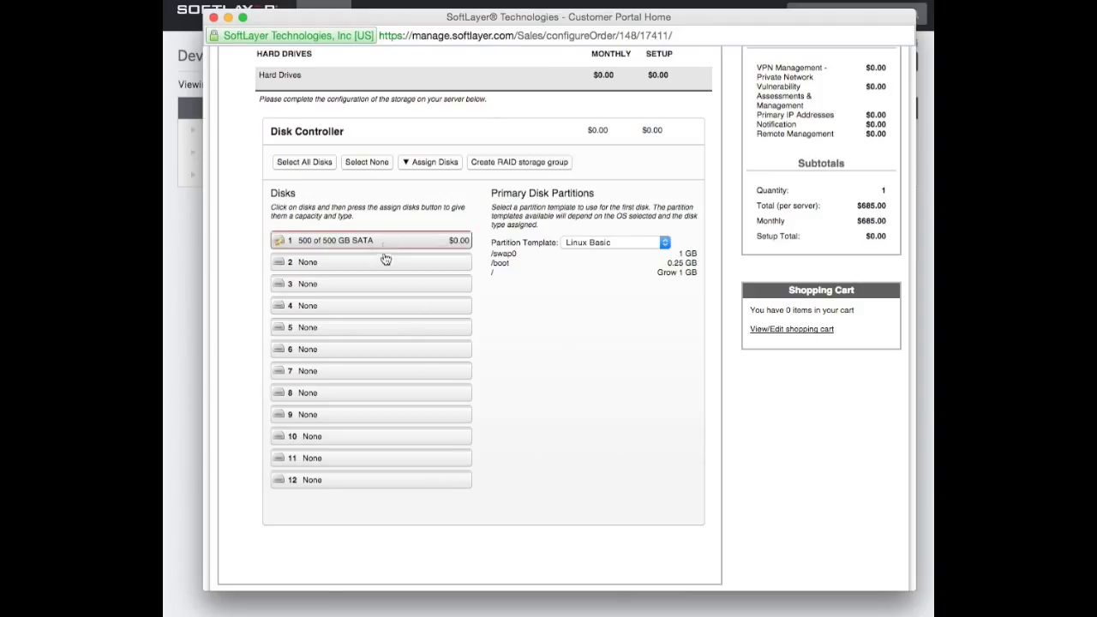
left_click(370, 261)
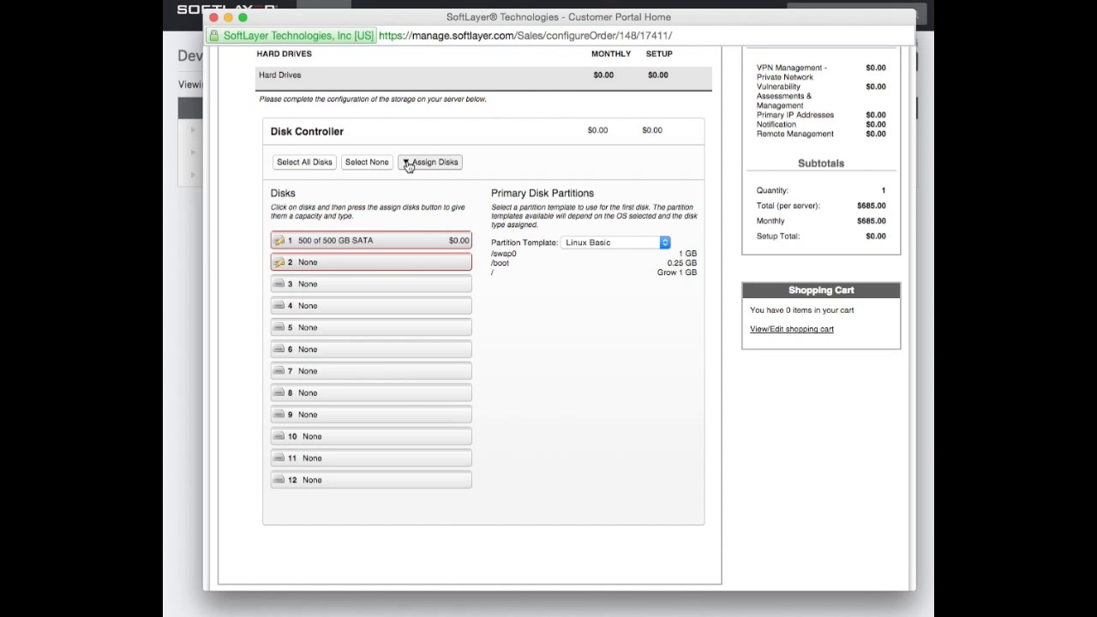
left_click(429, 162)
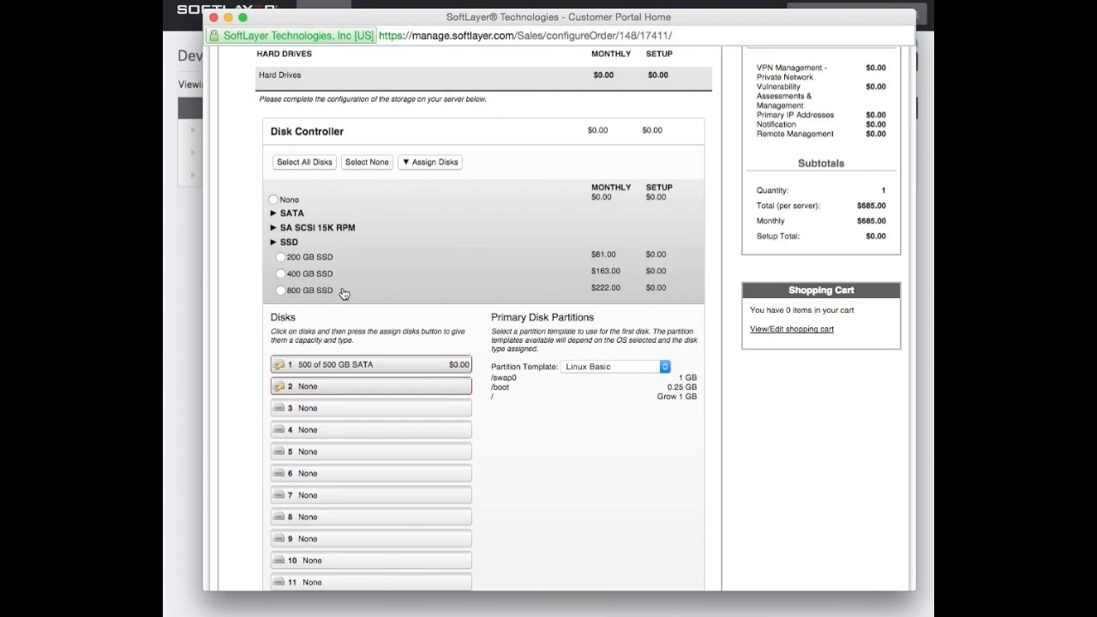
mouse_move(323, 274)
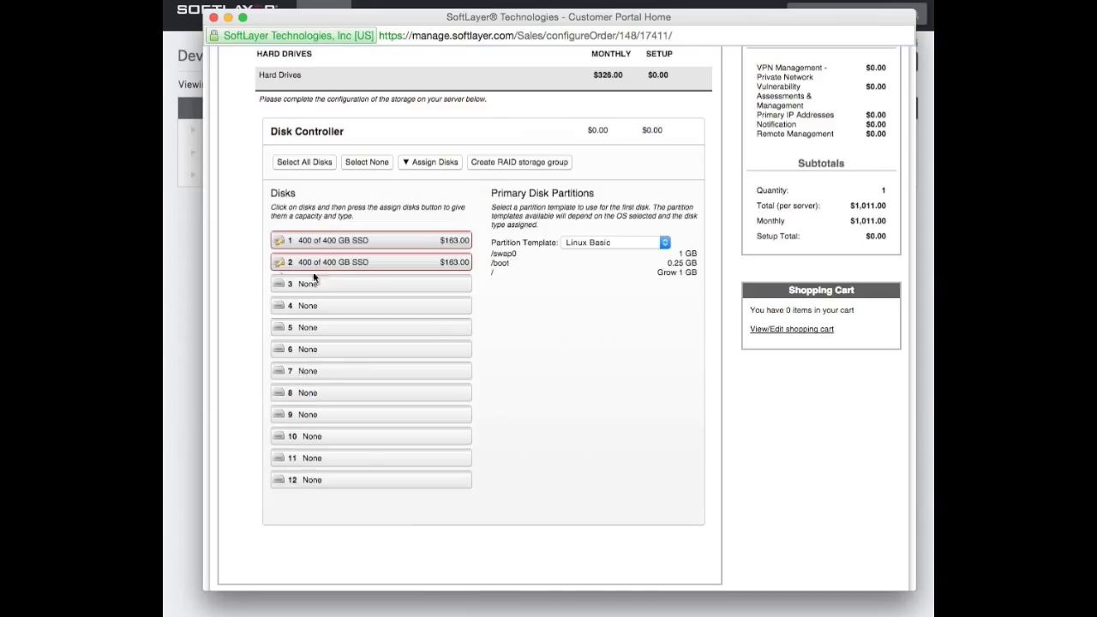
mouse_move(386, 281)
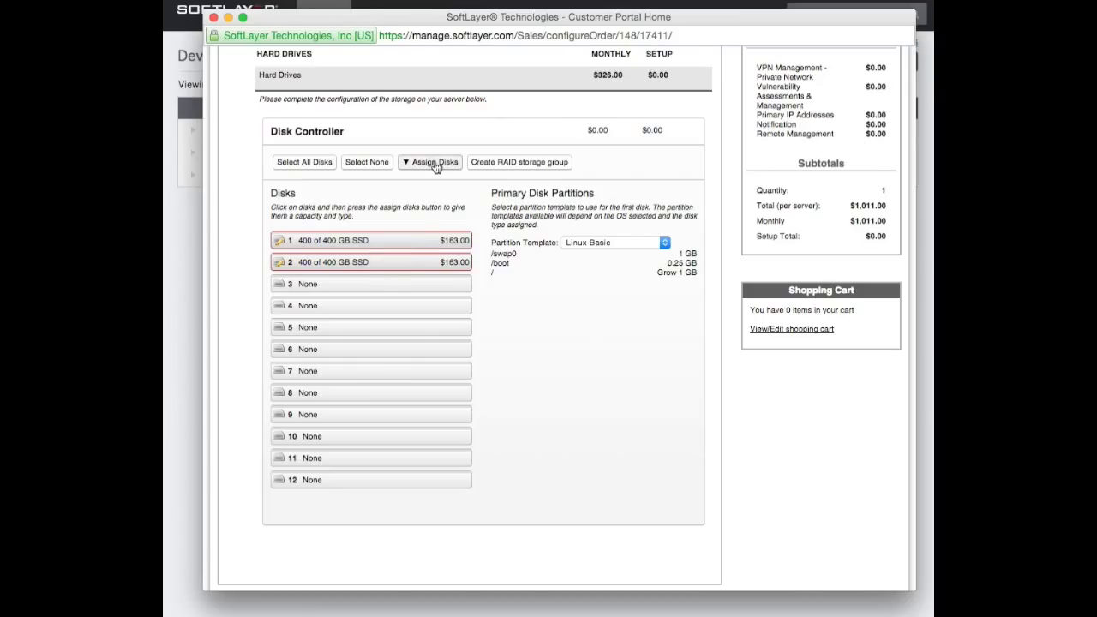
left_click(430, 161)
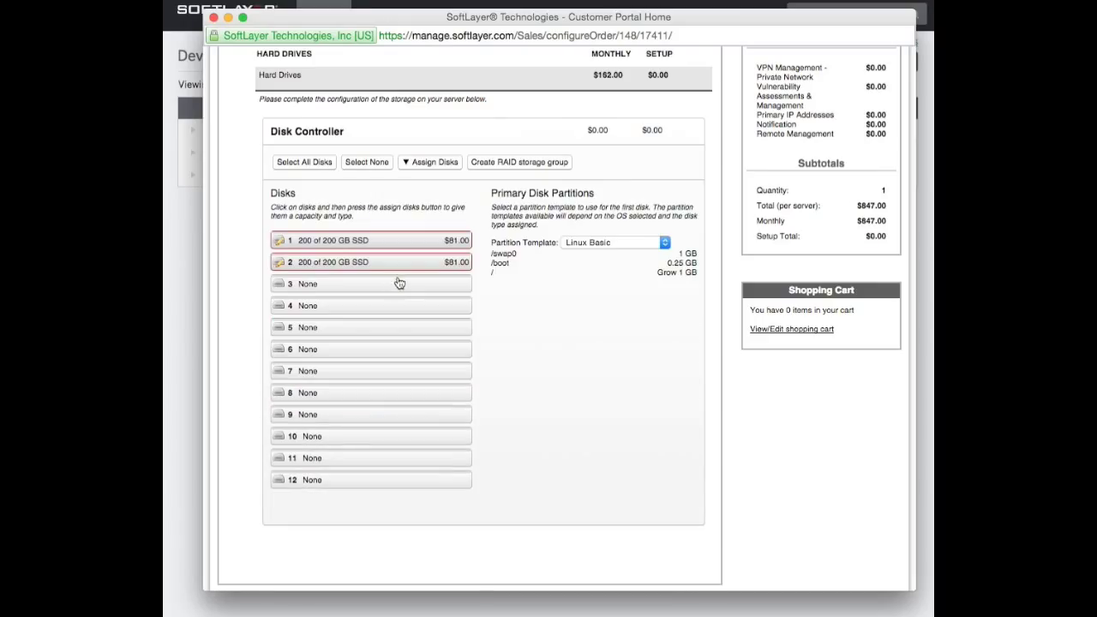
mouse_move(419, 298)
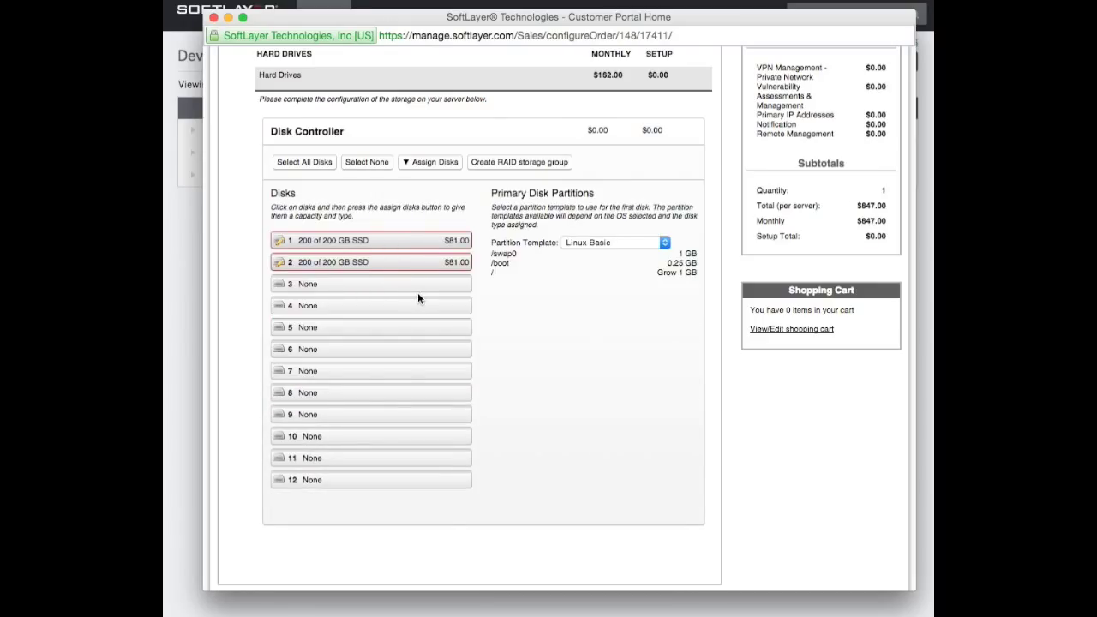
mouse_move(402, 253)
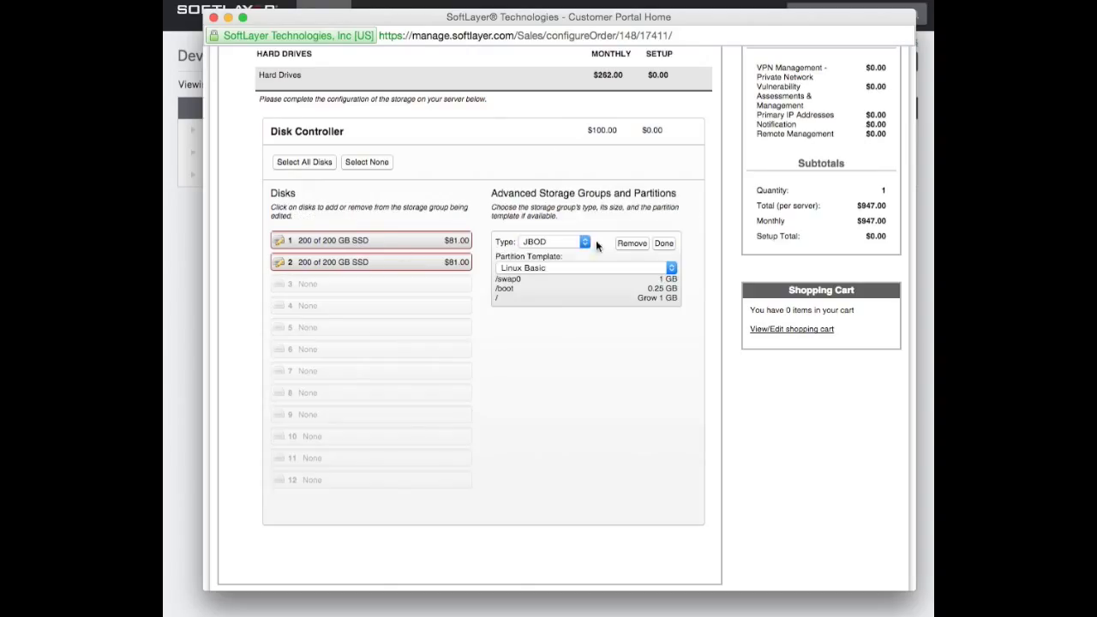
Group the two 200 GB SSDs as a RAID 1 storage group, total $947.00
left_click(552, 240)
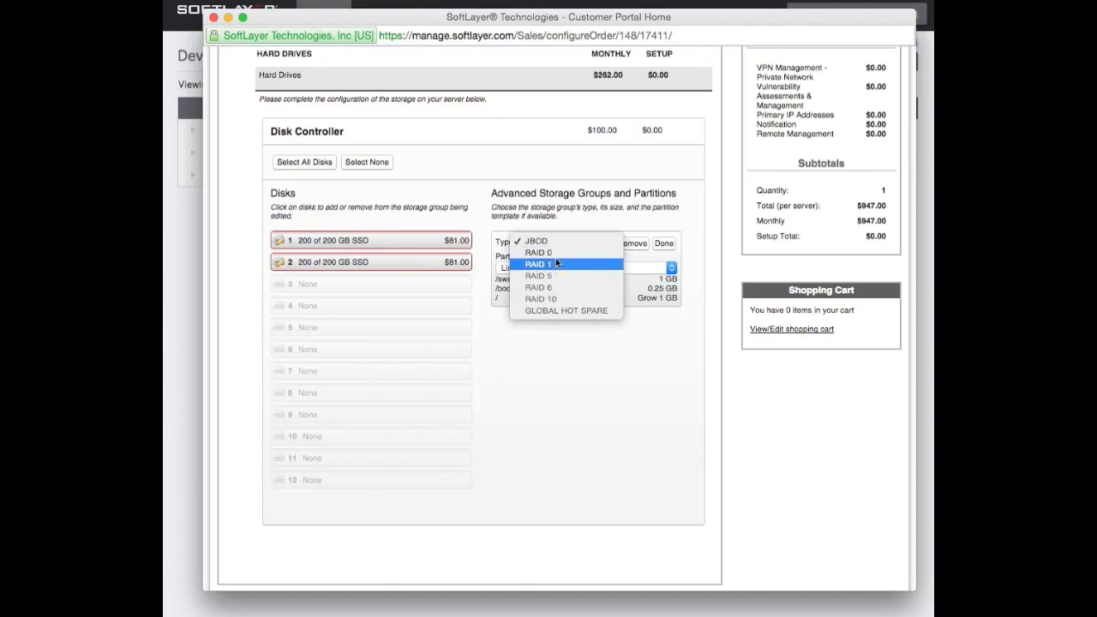
left_click(538, 263)
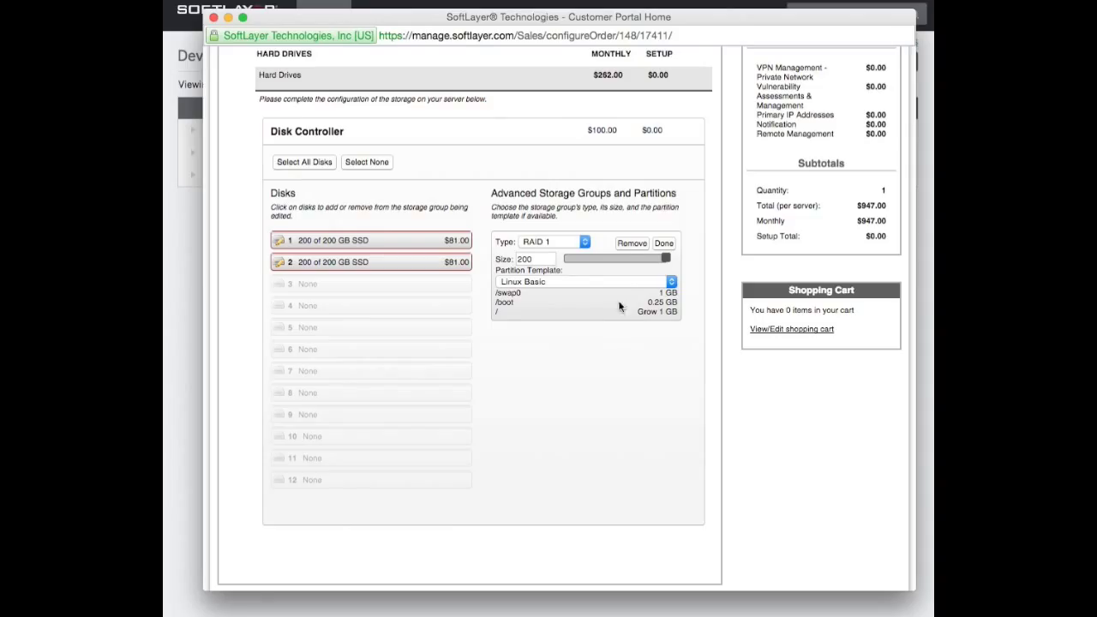
left_click(663, 243)
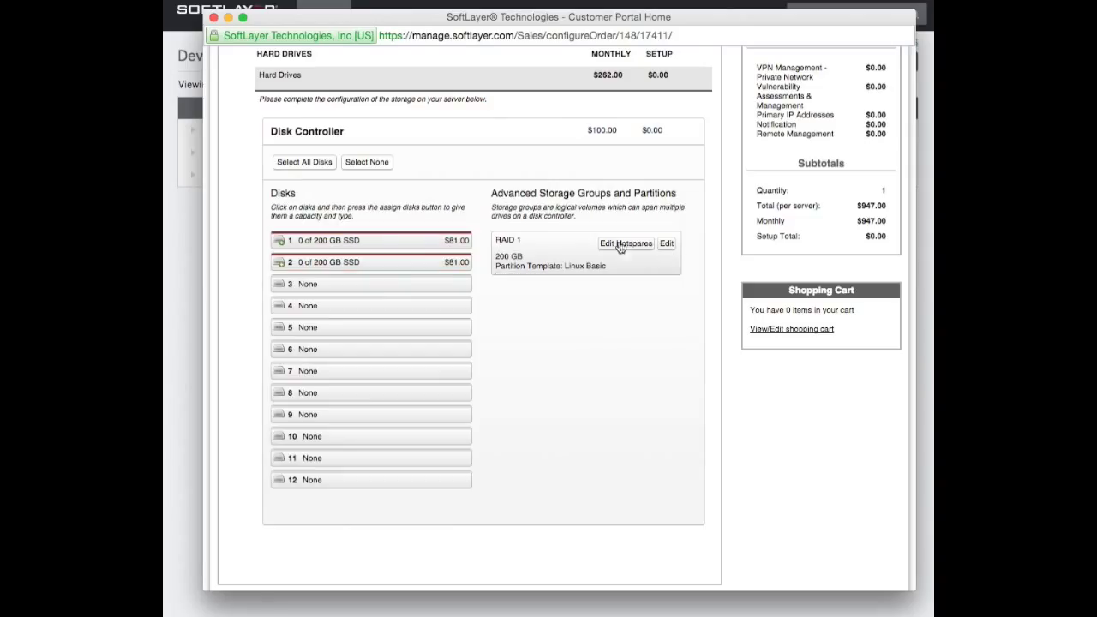
mouse_move(395, 289)
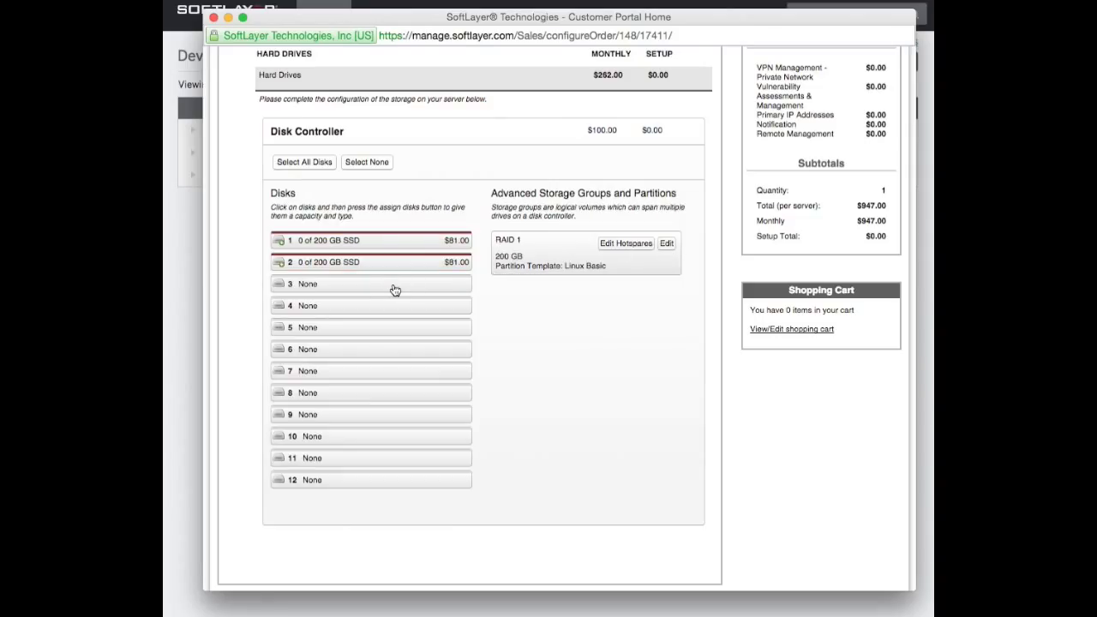
left_click(370, 283)
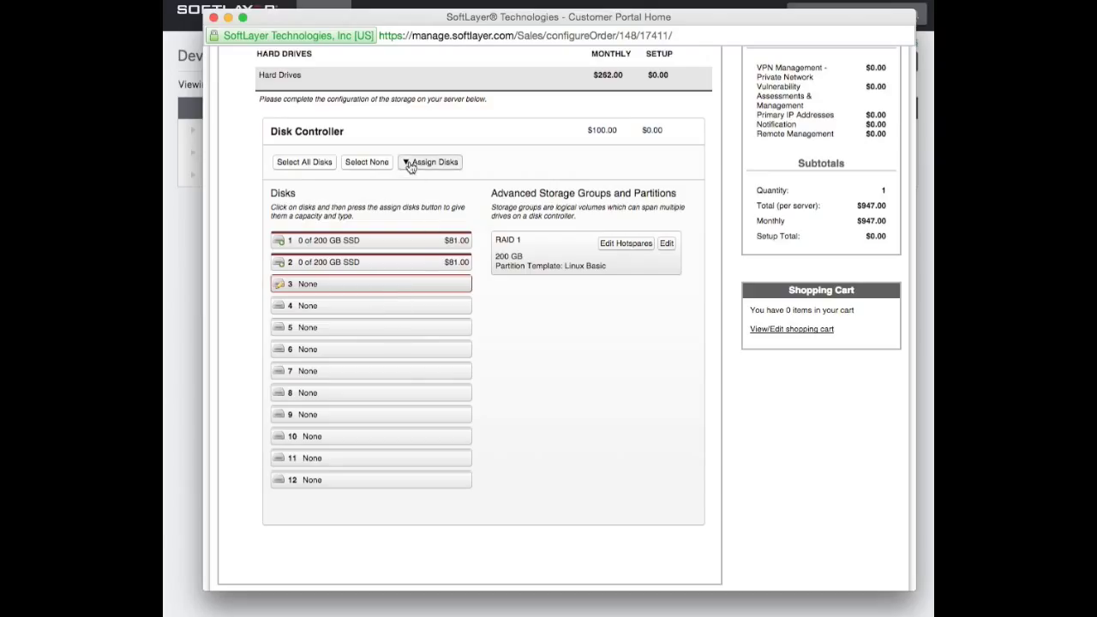
Assign an 800 GB SSD to disk slot 3, raising the total to $1,169.00
left_click(370, 305)
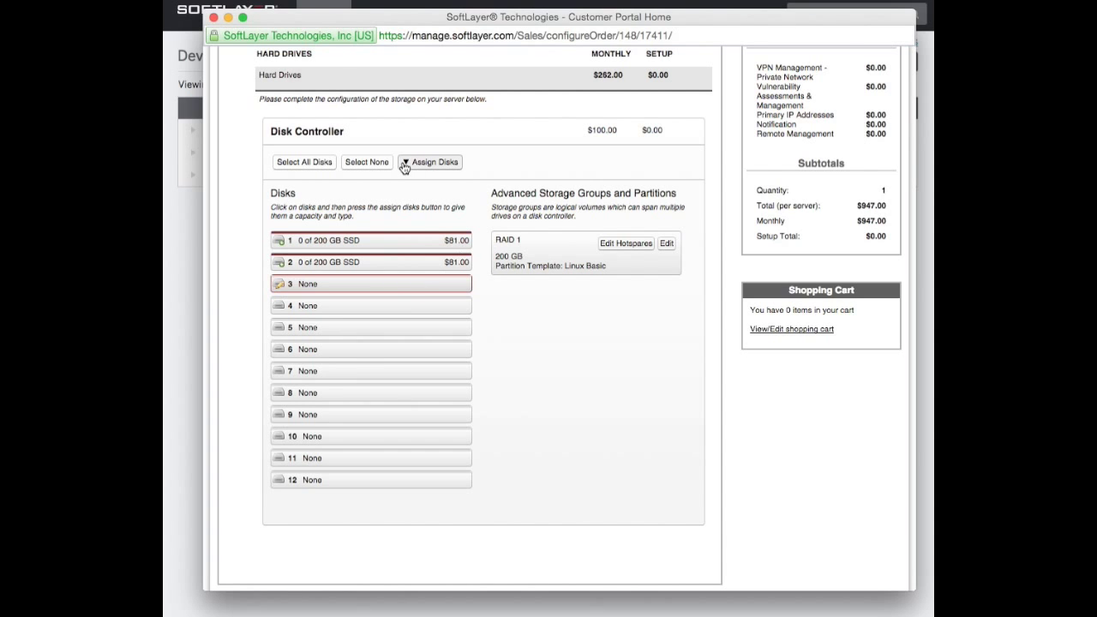
left_click(430, 162)
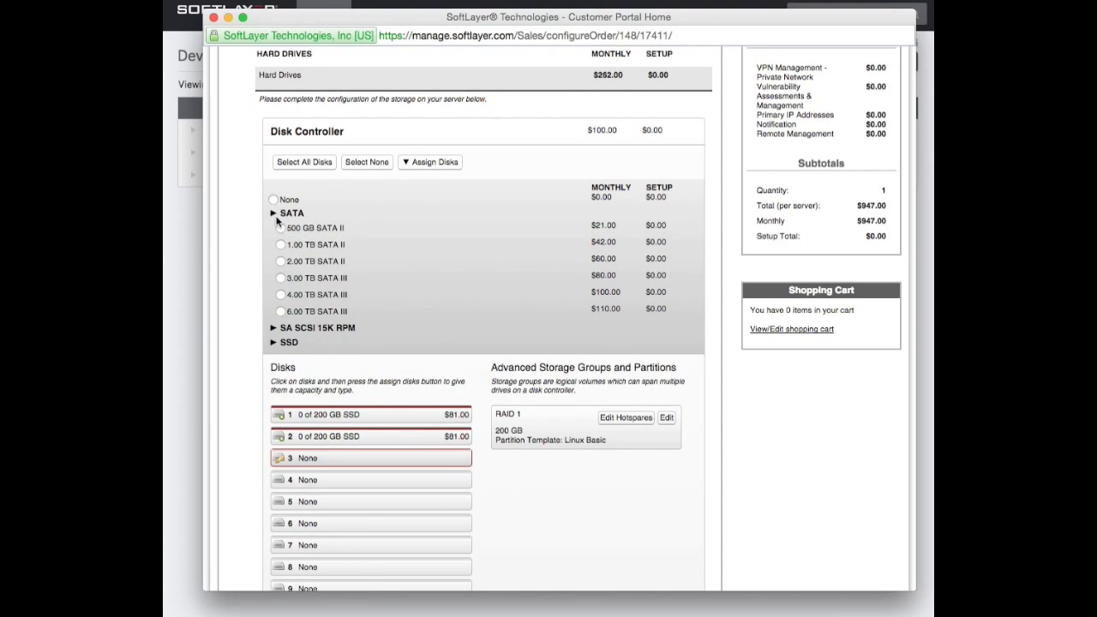
mouse_move(276, 251)
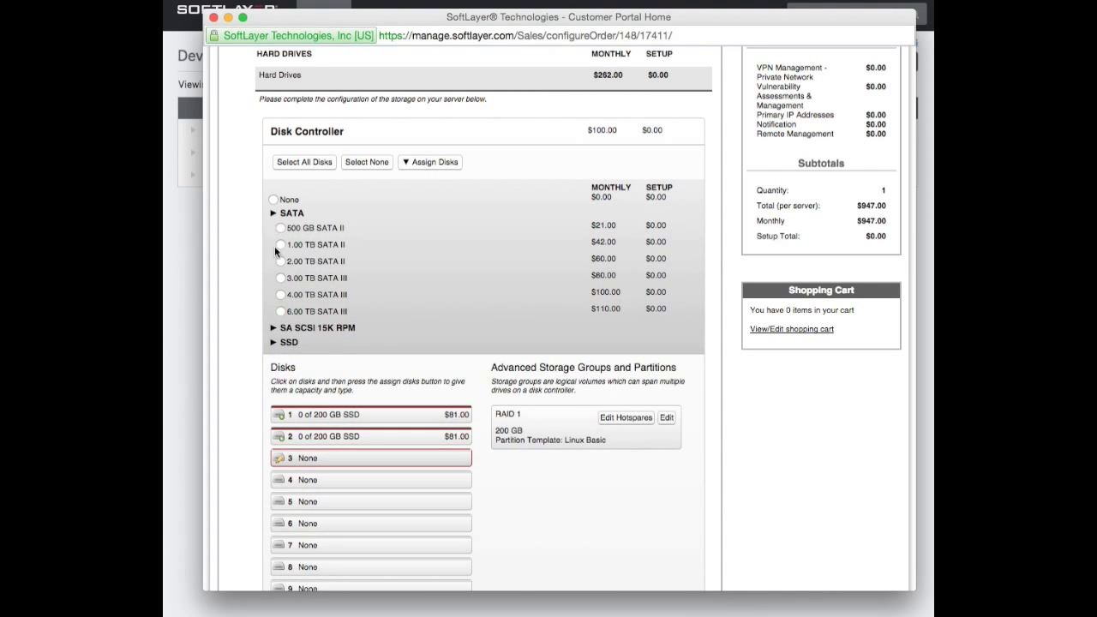
left_click(274, 213)
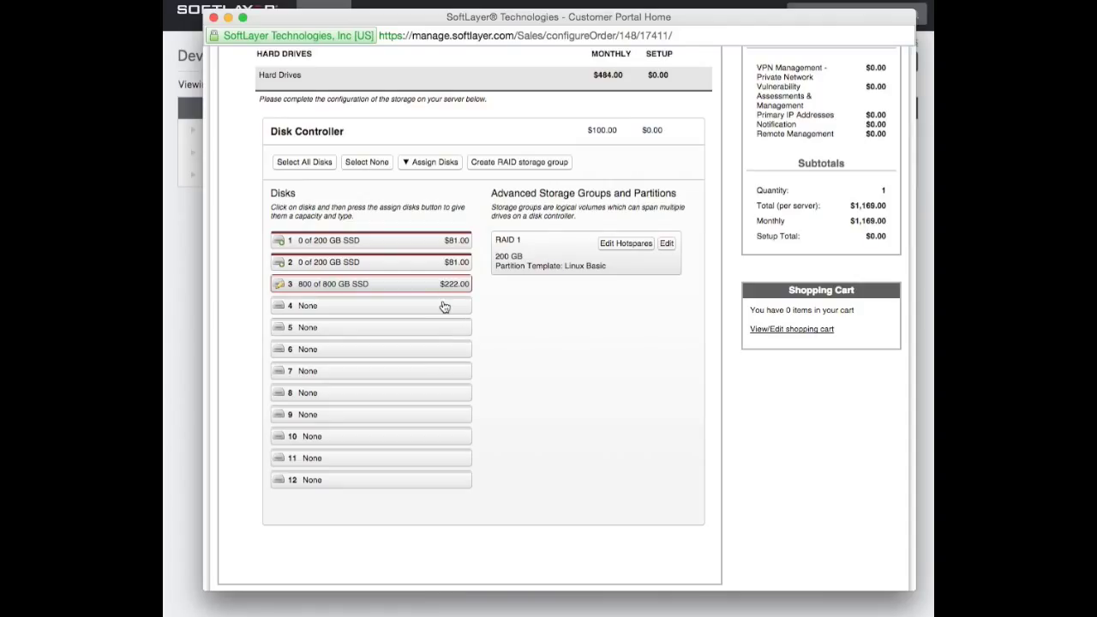
mouse_move(447, 297)
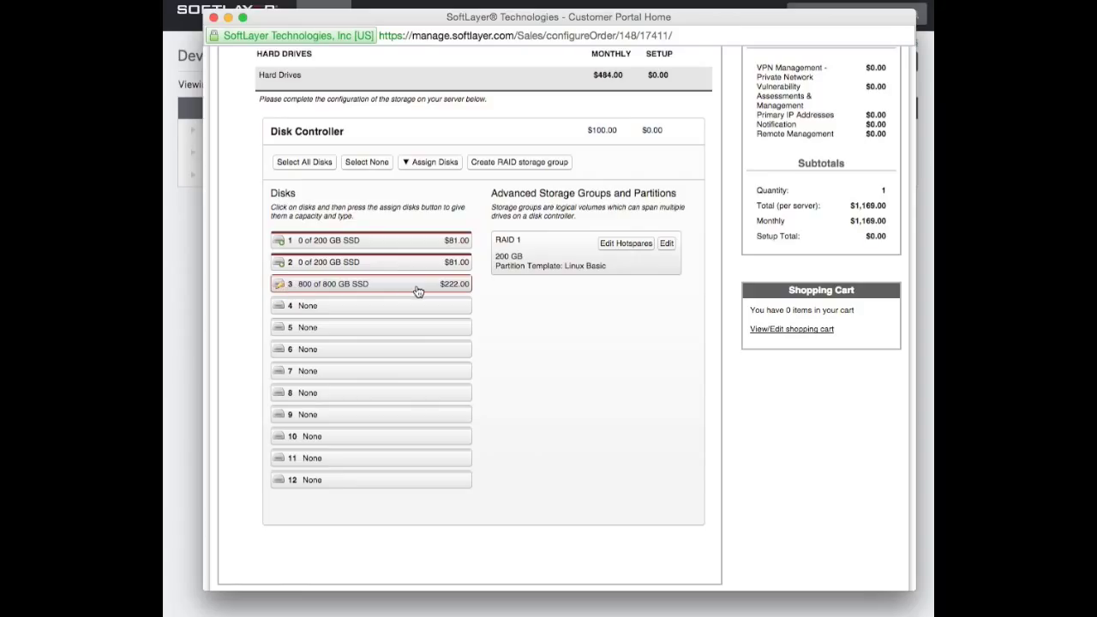
mouse_move(303, 289)
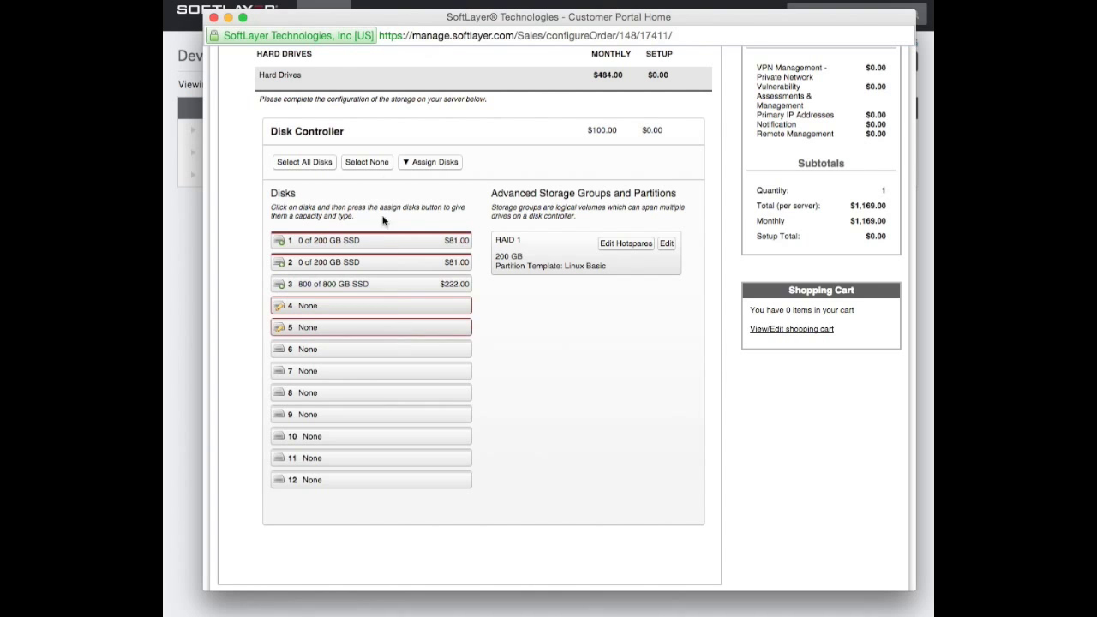
Give slots 4 and 5 1 TB SATA drives and mirror them as RAID 1
left_click(429, 162)
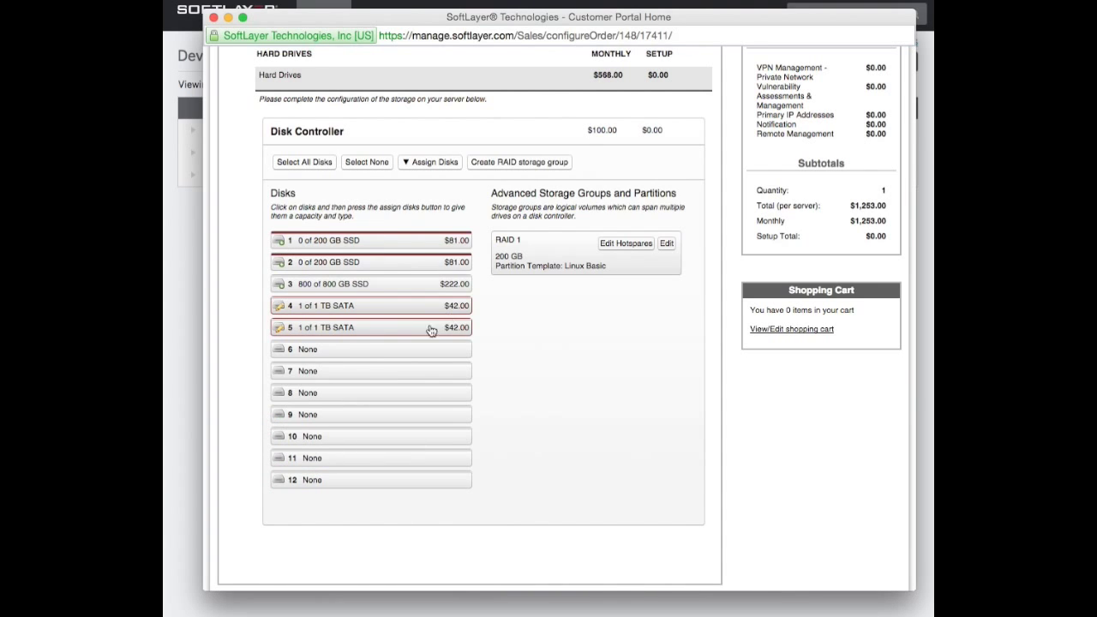
left_click(665, 244)
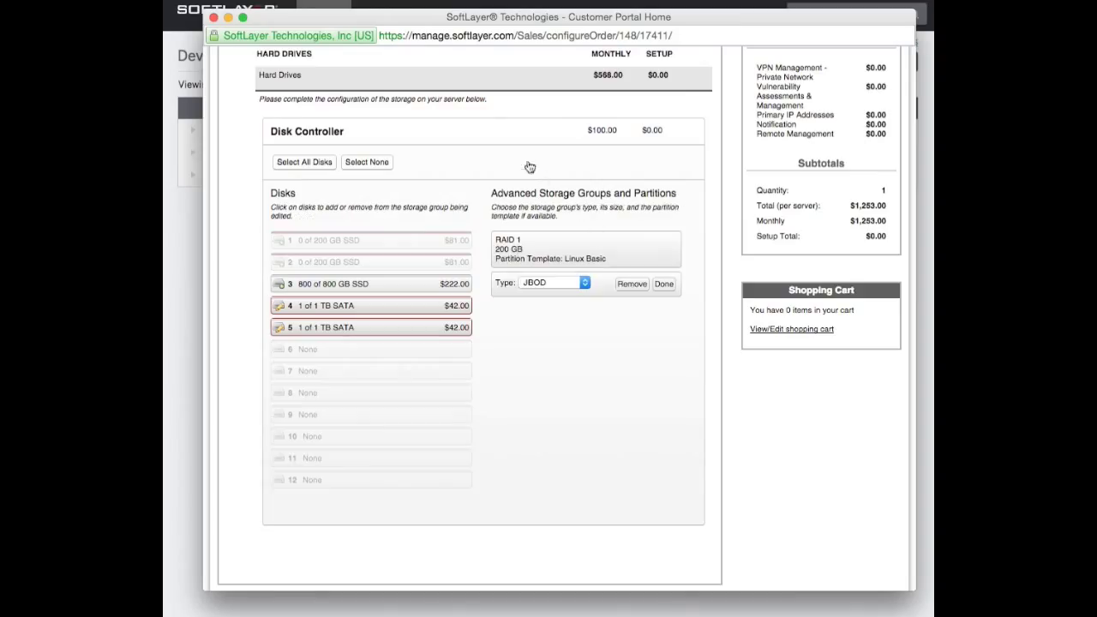
left_click(552, 282)
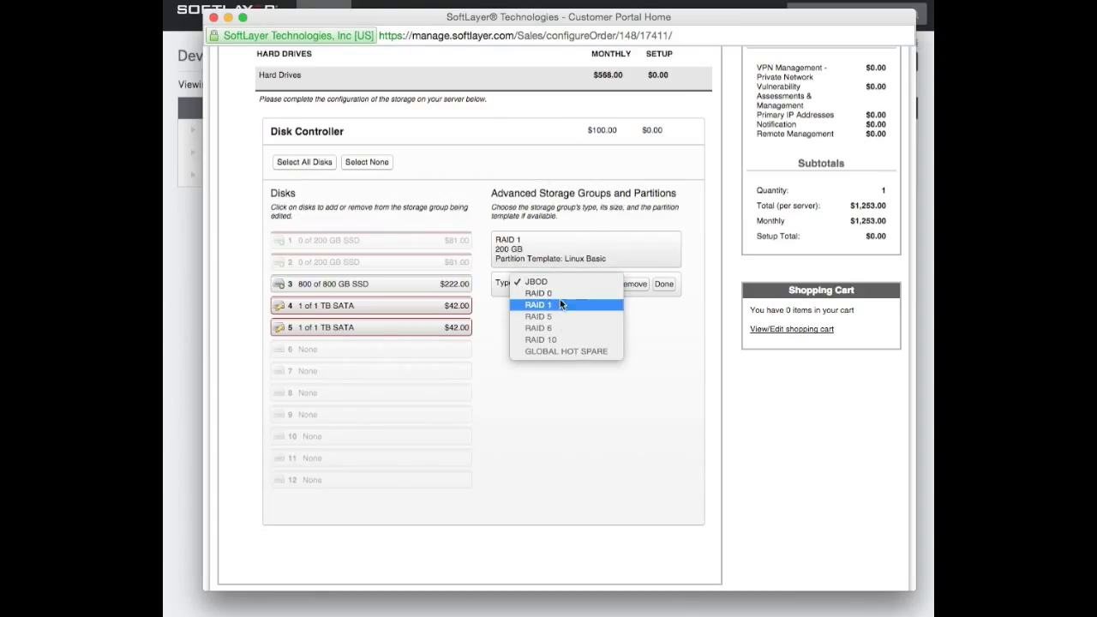
left_click(538, 304)
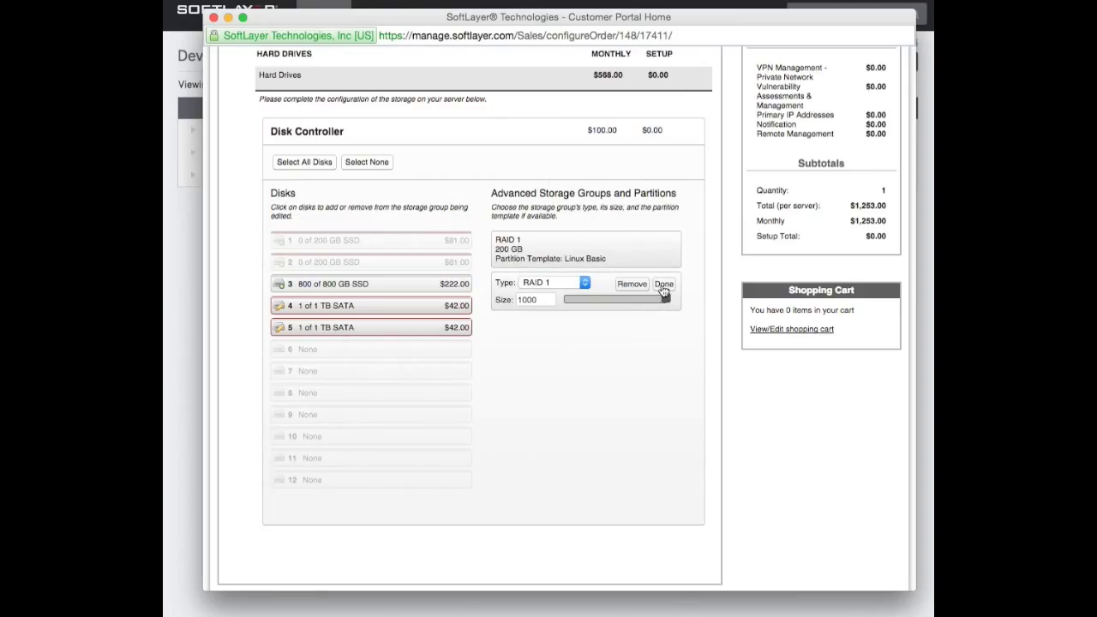
left_click(664, 284)
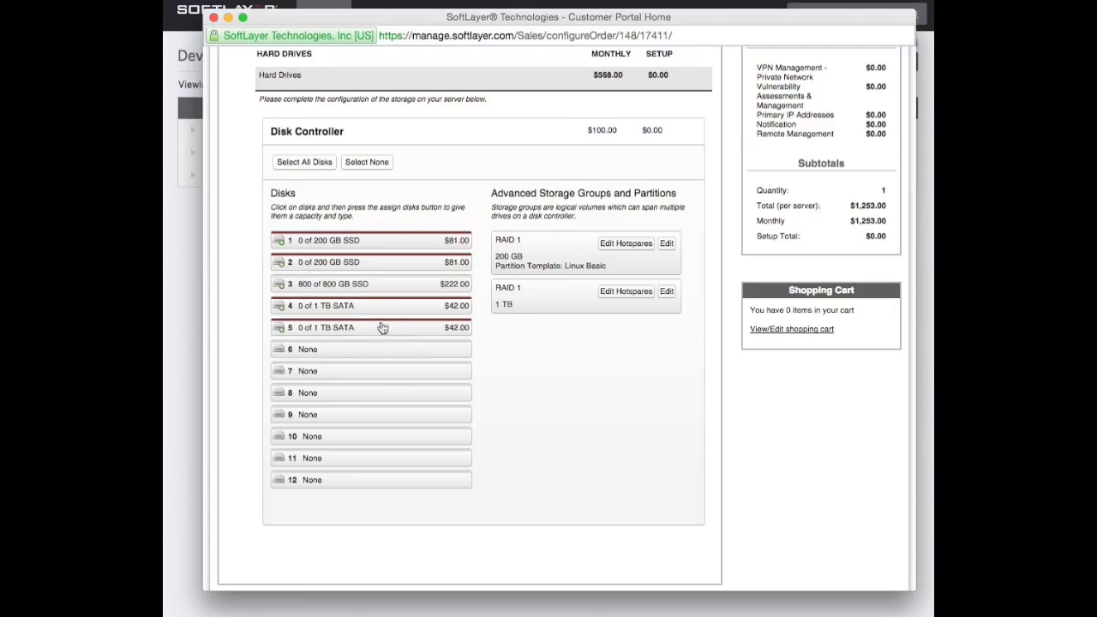
mouse_move(394, 309)
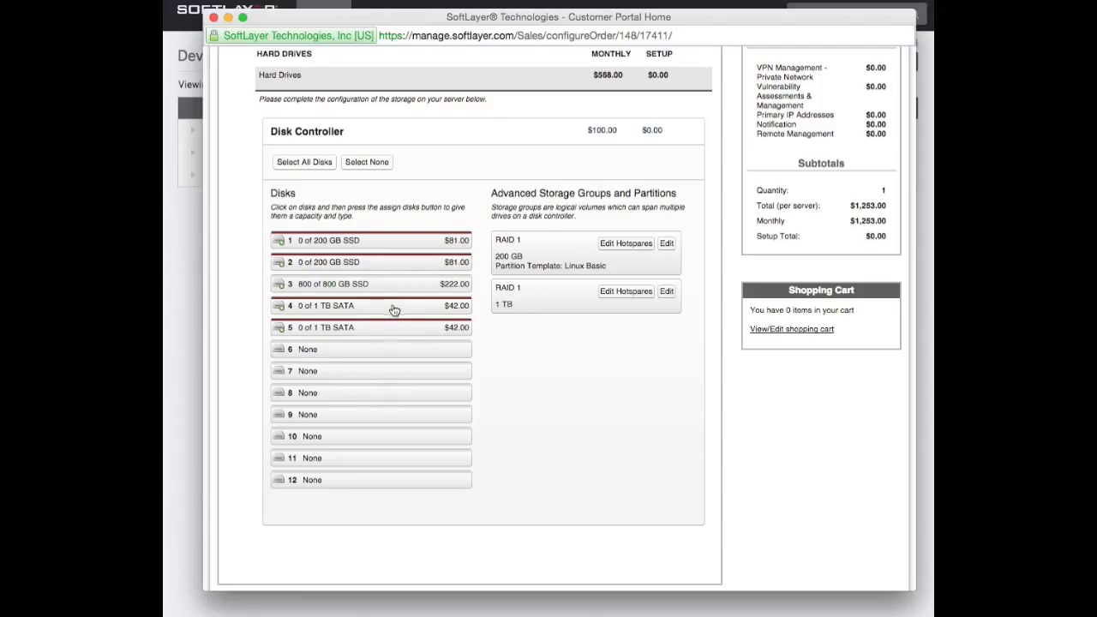
mouse_move(410, 338)
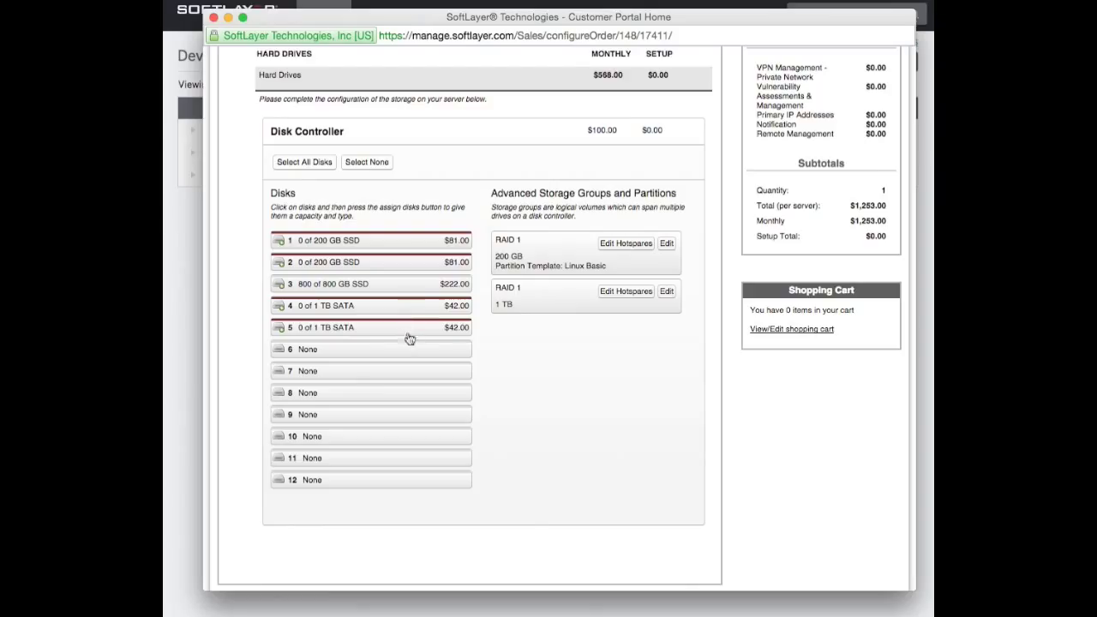
mouse_move(538, 371)
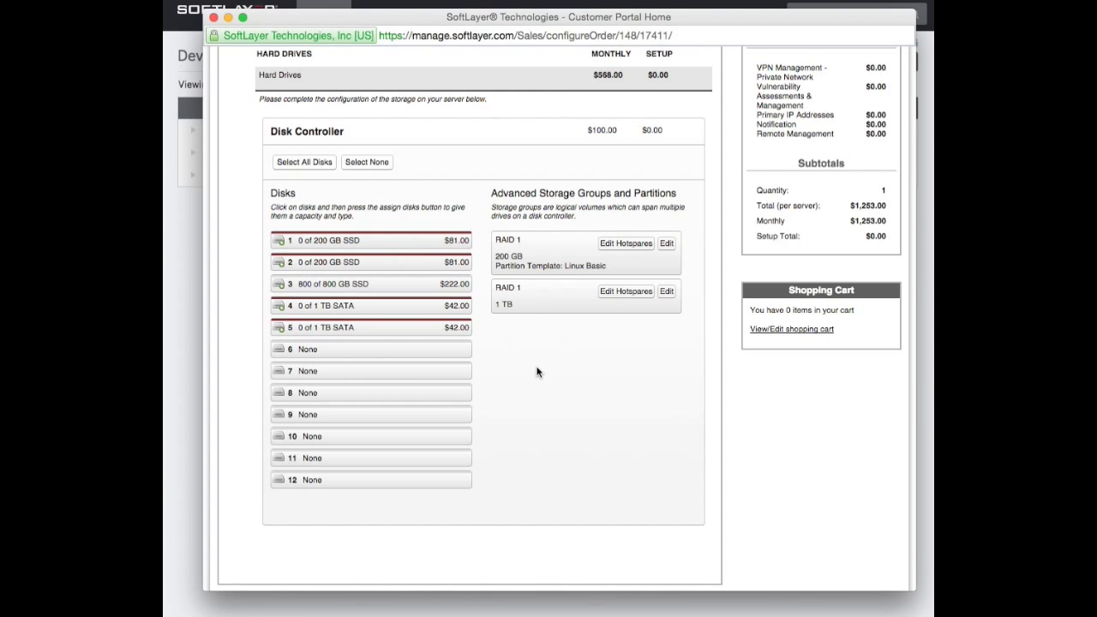
Check uplink port speeds under Network Options, keeping 100 Mbps public and private uplinks
scroll("down", 3)
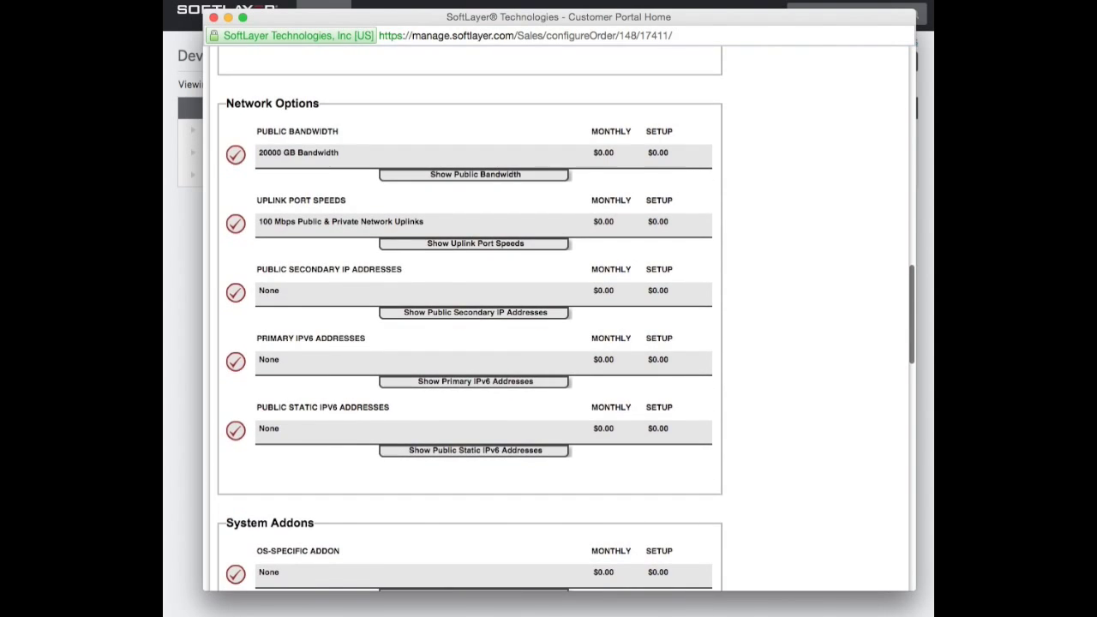
mouse_move(469, 247)
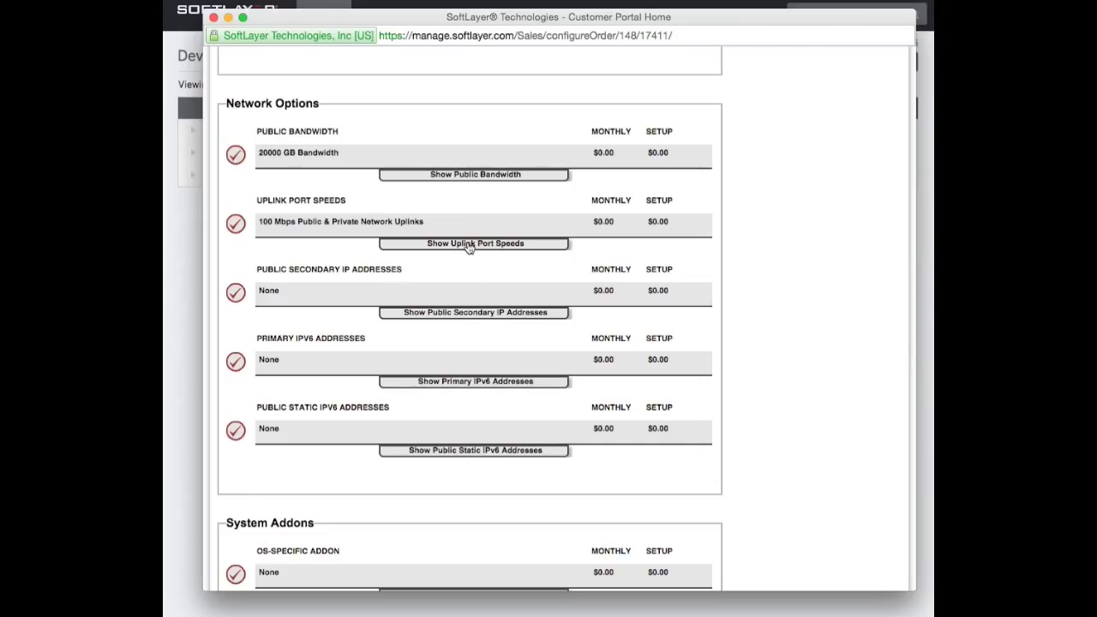
left_click(473, 243)
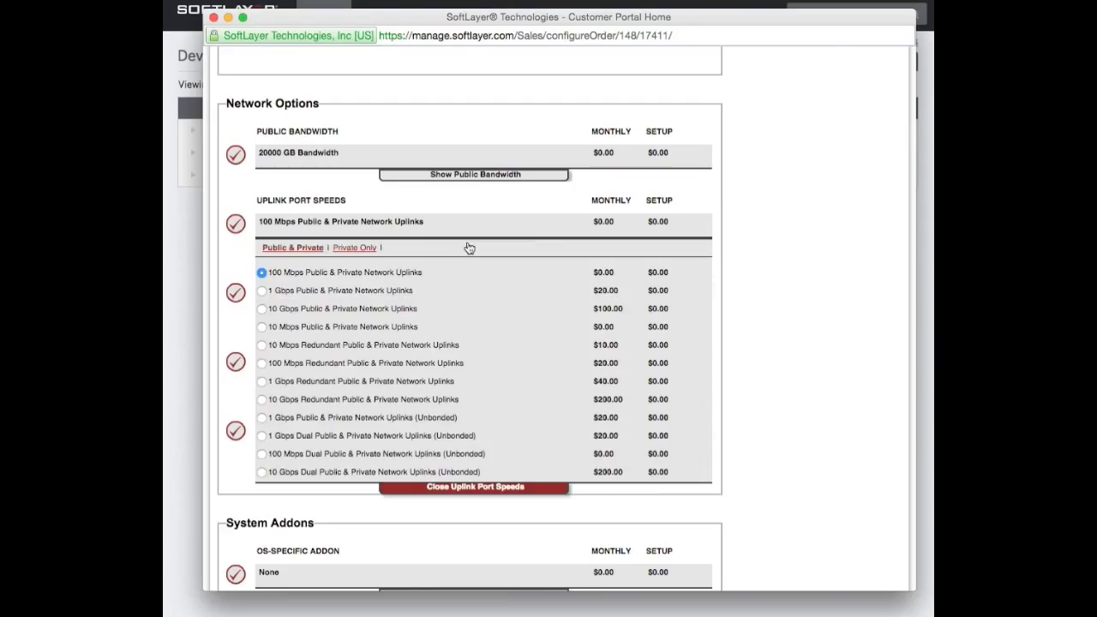
mouse_move(276, 435)
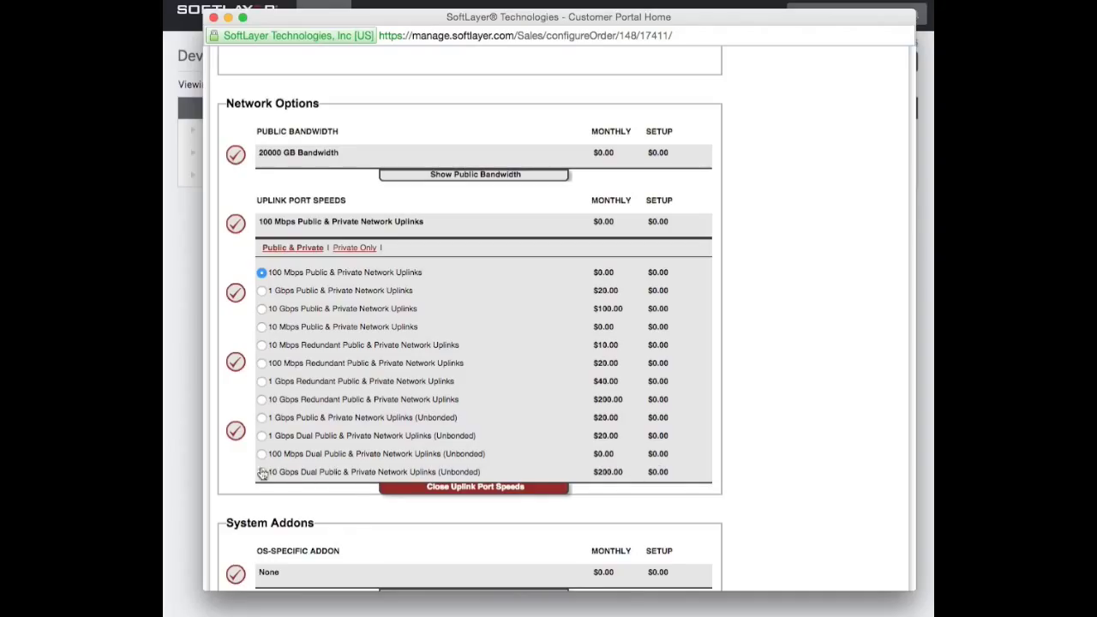
mouse_move(566, 476)
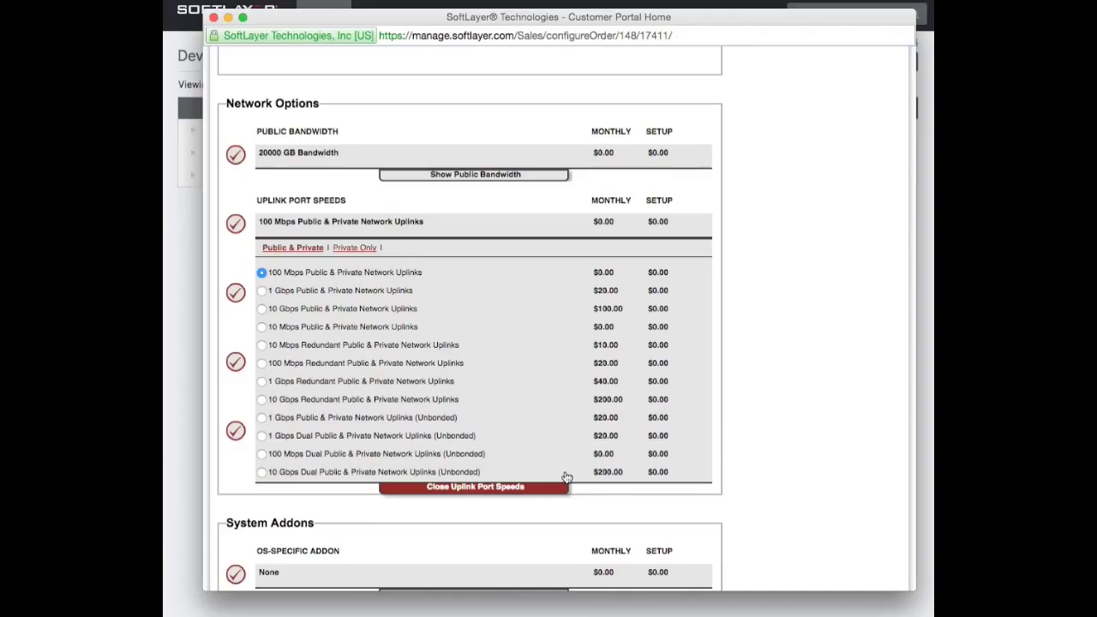
mouse_move(319, 401)
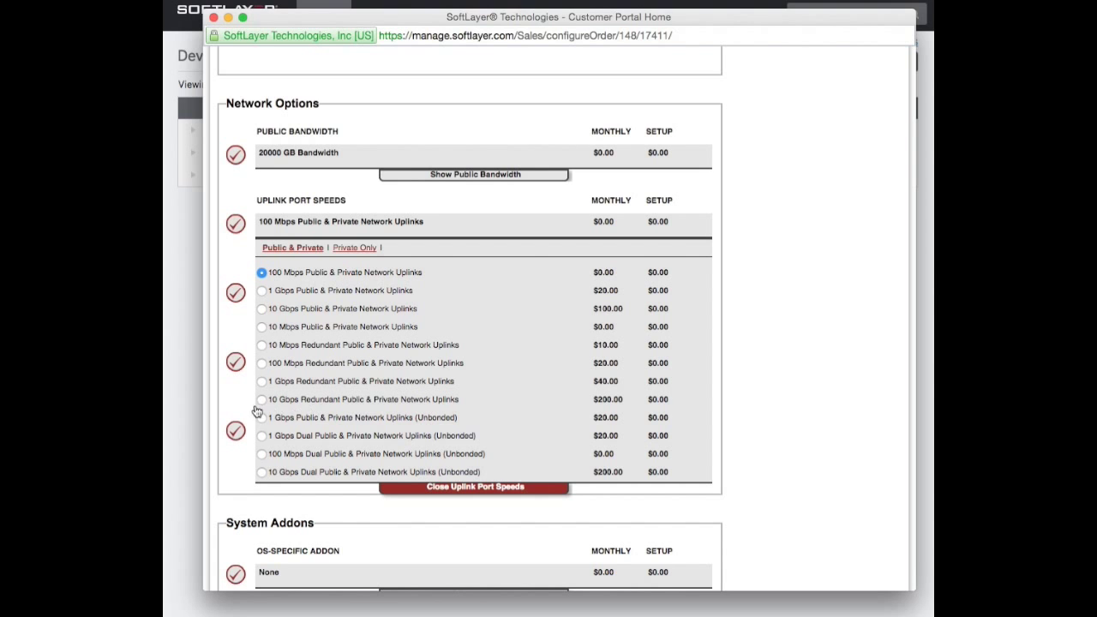
mouse_move(729, 311)
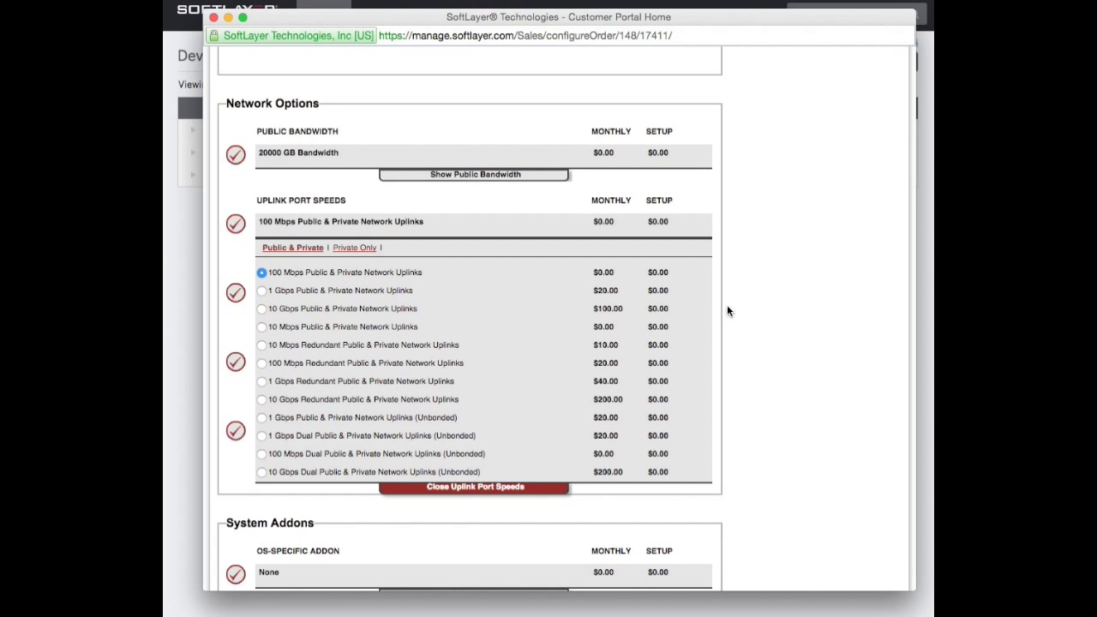
left_click(473, 487)
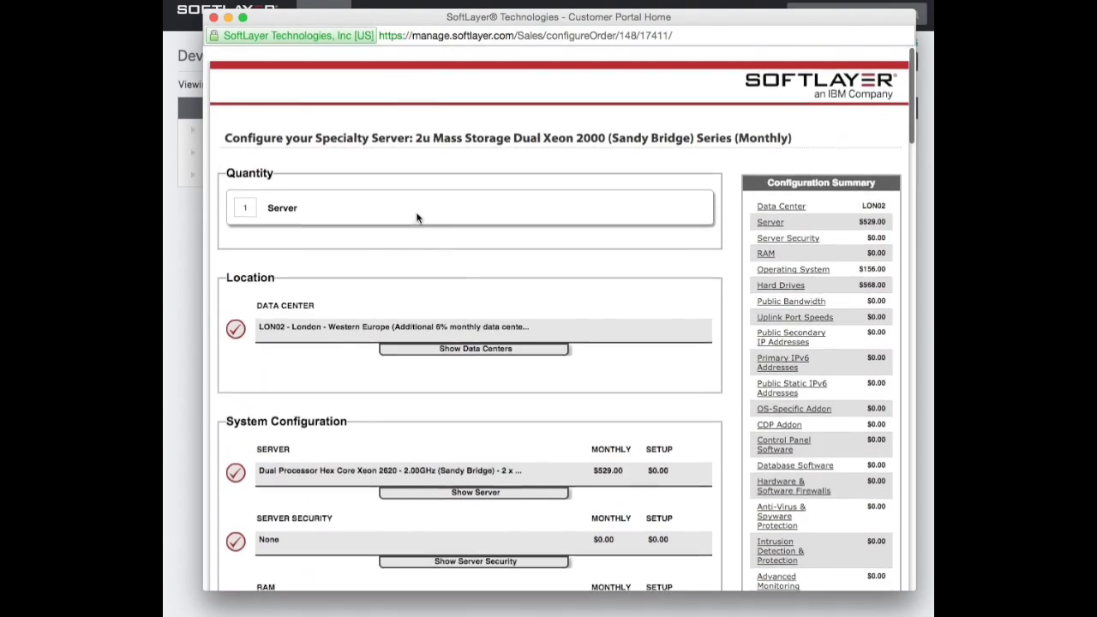
Scroll through the remaining server order options before leaving the form
scroll("down", 3)
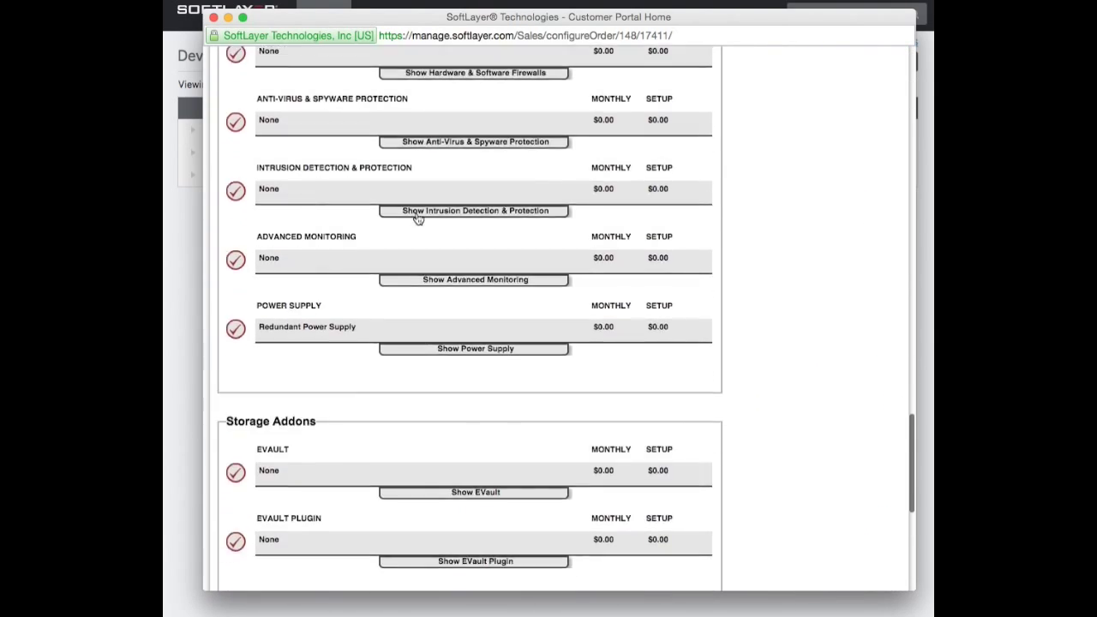
scroll("down", 3)
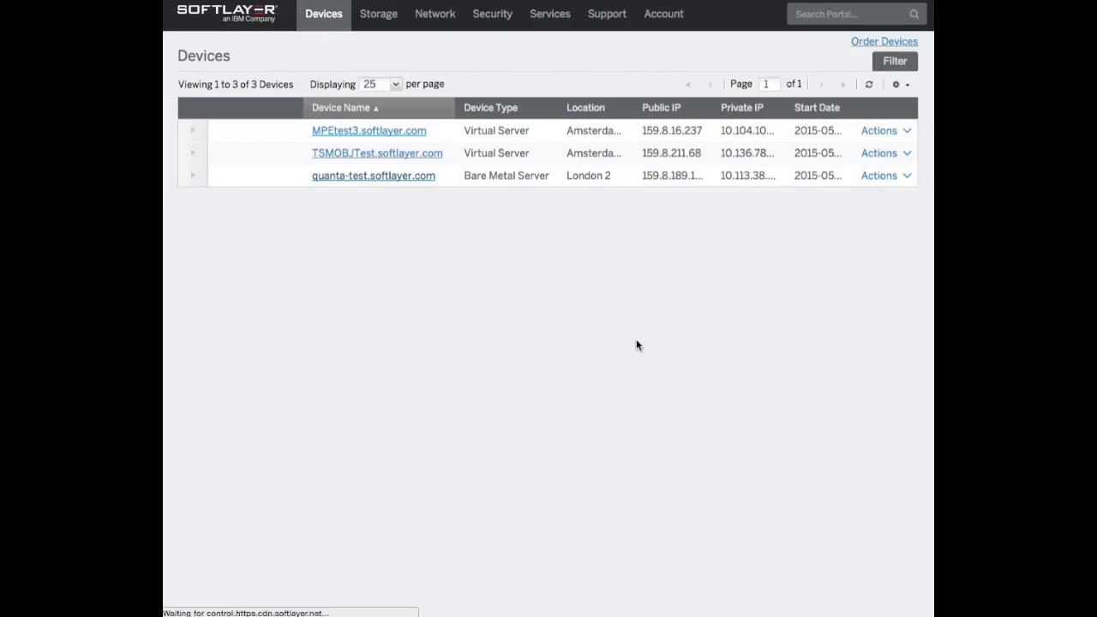
left_click(369, 131)
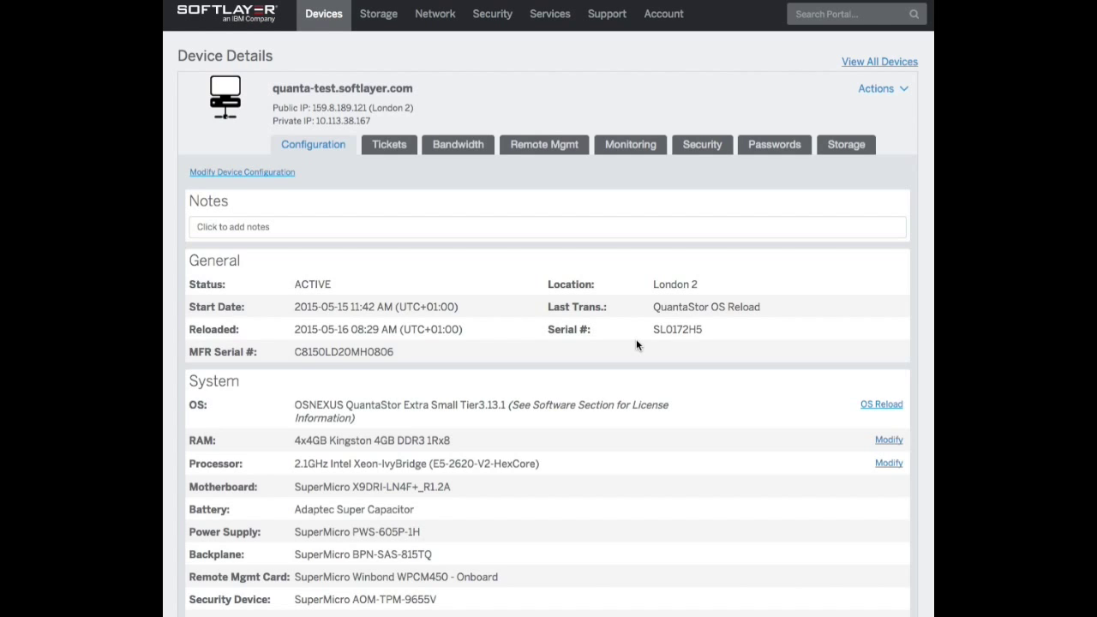
mouse_move(837, 305)
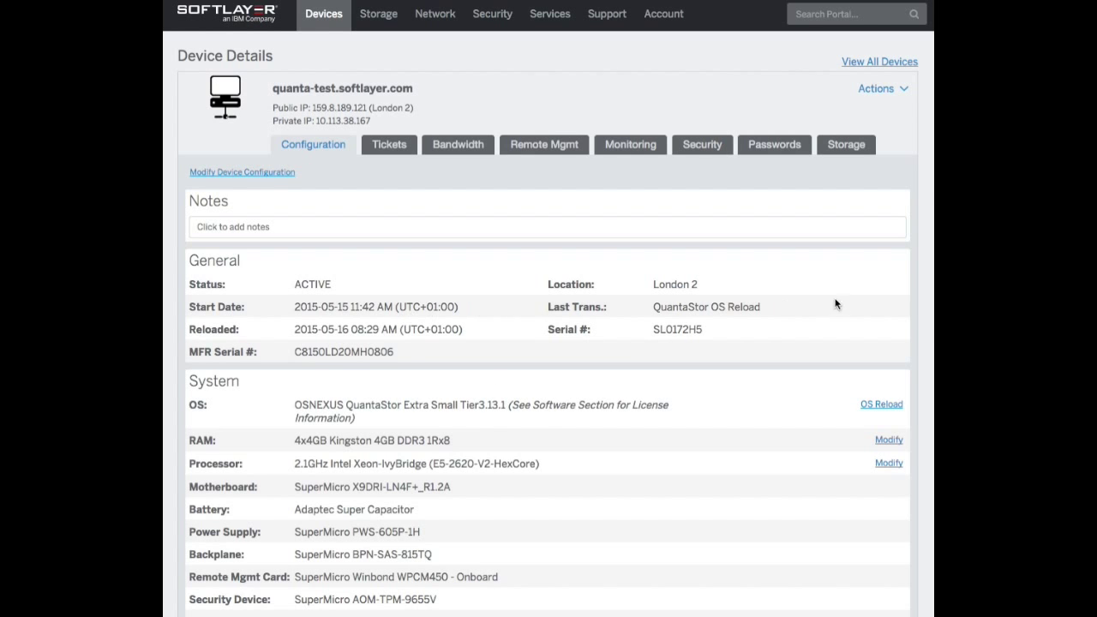
scroll("down", 3)
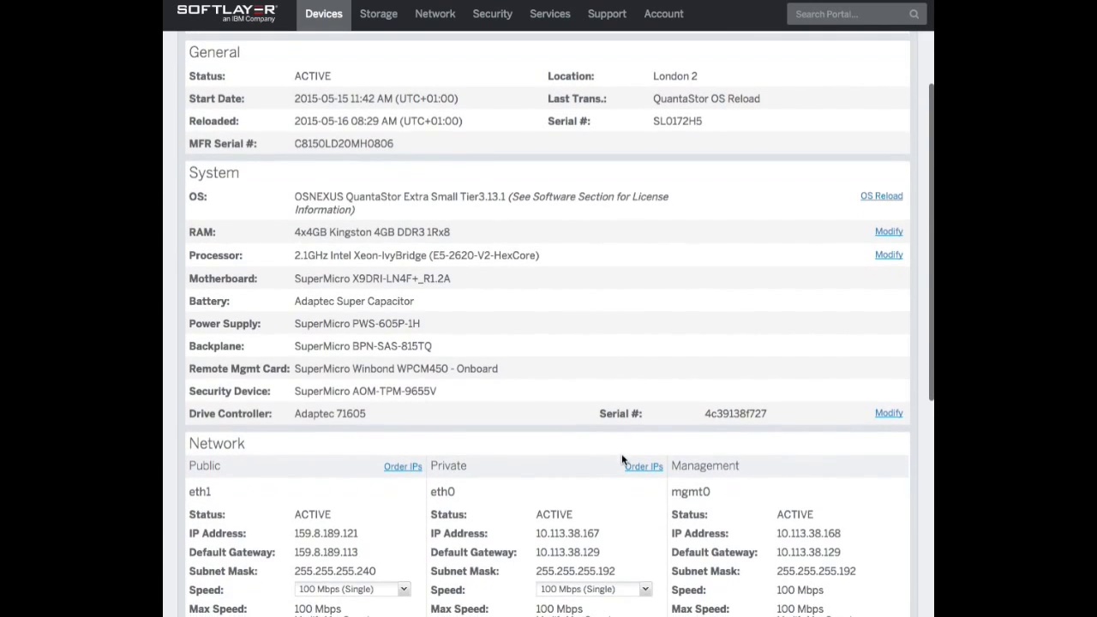
scroll("down", 3)
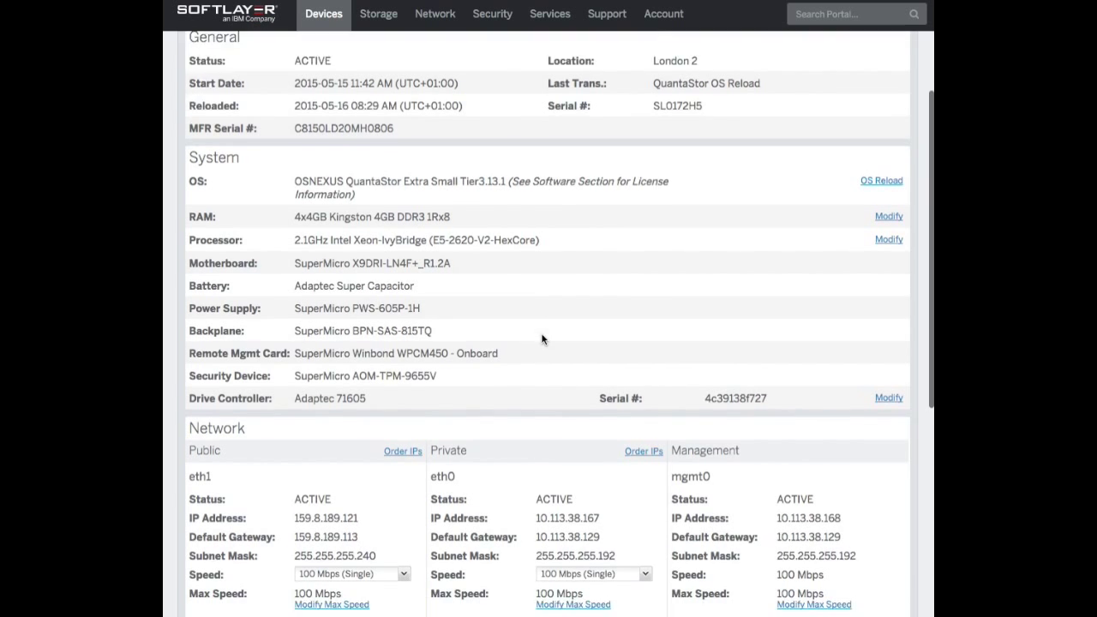
scroll("down", 3)
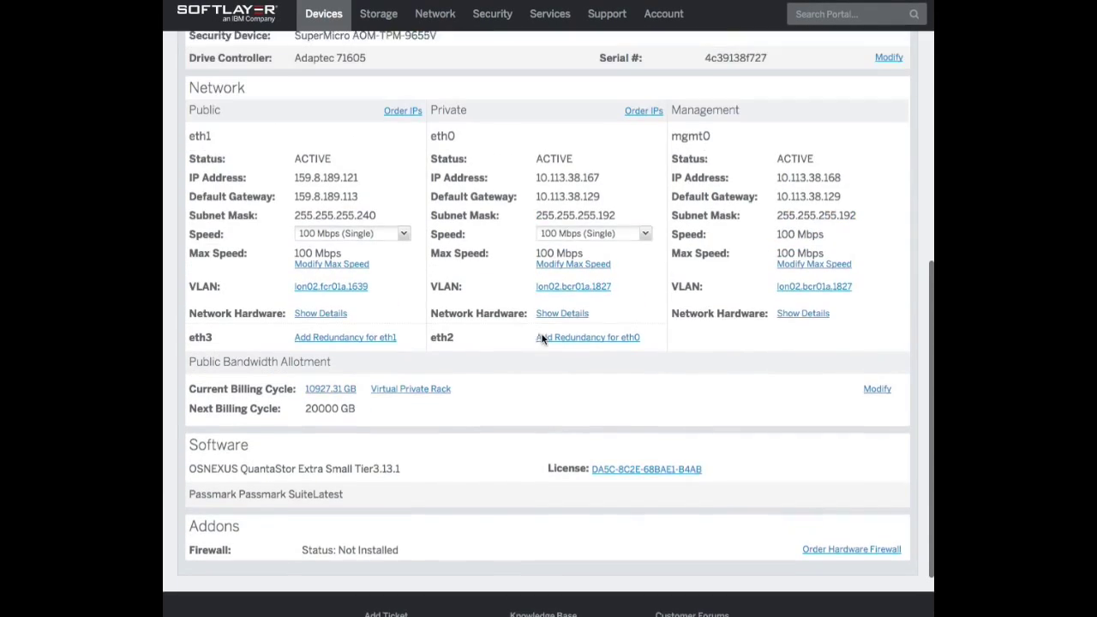
scroll("up", 3)
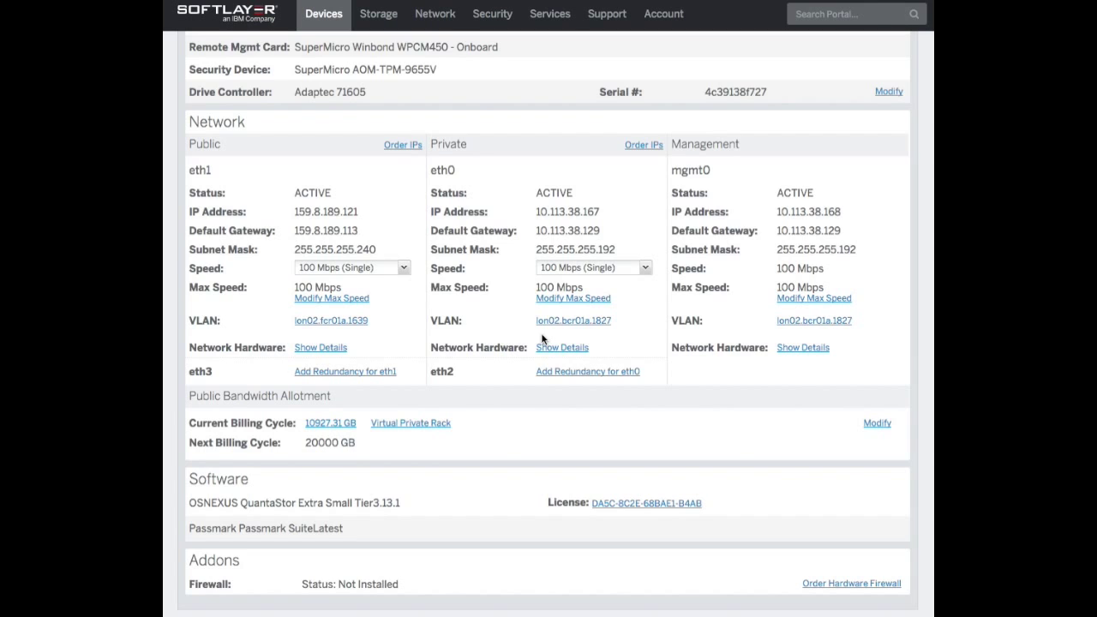
scroll("down", 3)
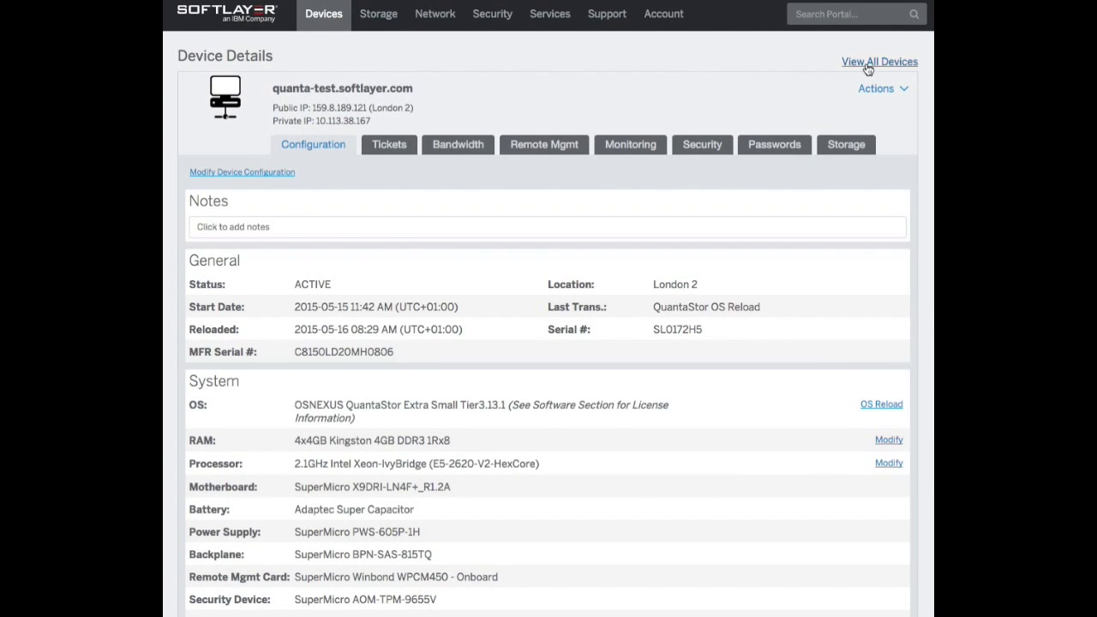
Go back to all devices and start an hourly public-node virtual server order
left_click(879, 61)
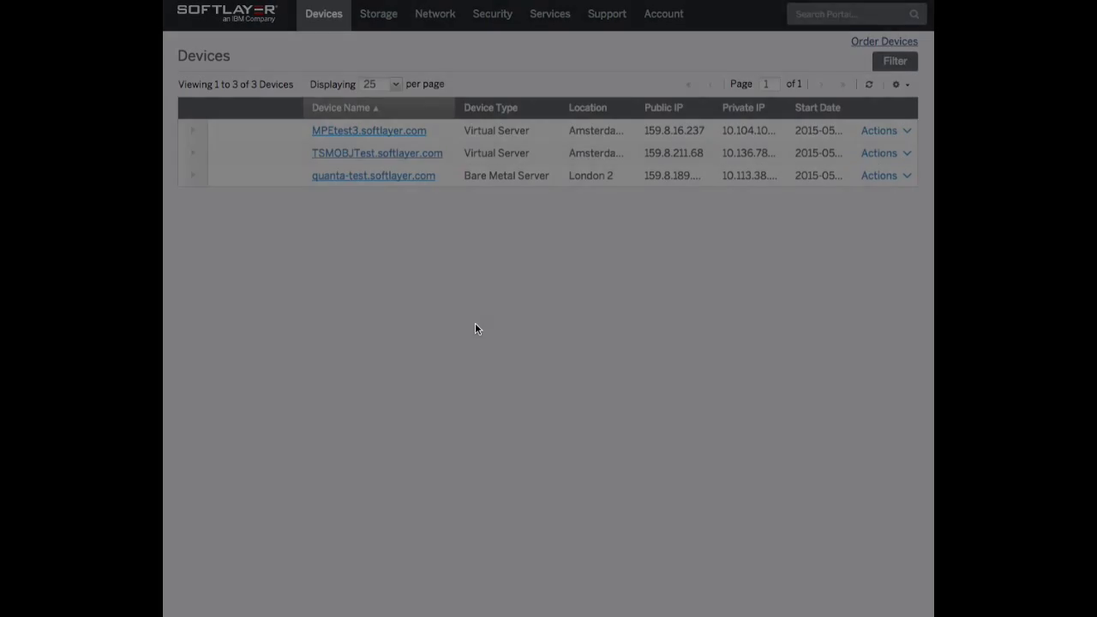
left_click(884, 40)
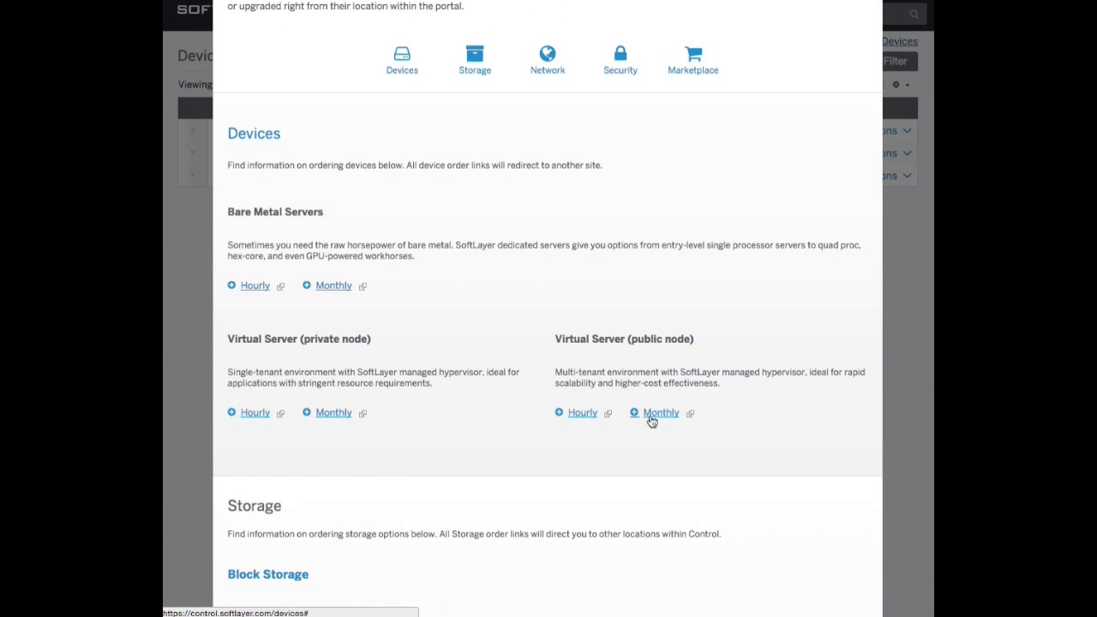
mouse_move(583, 412)
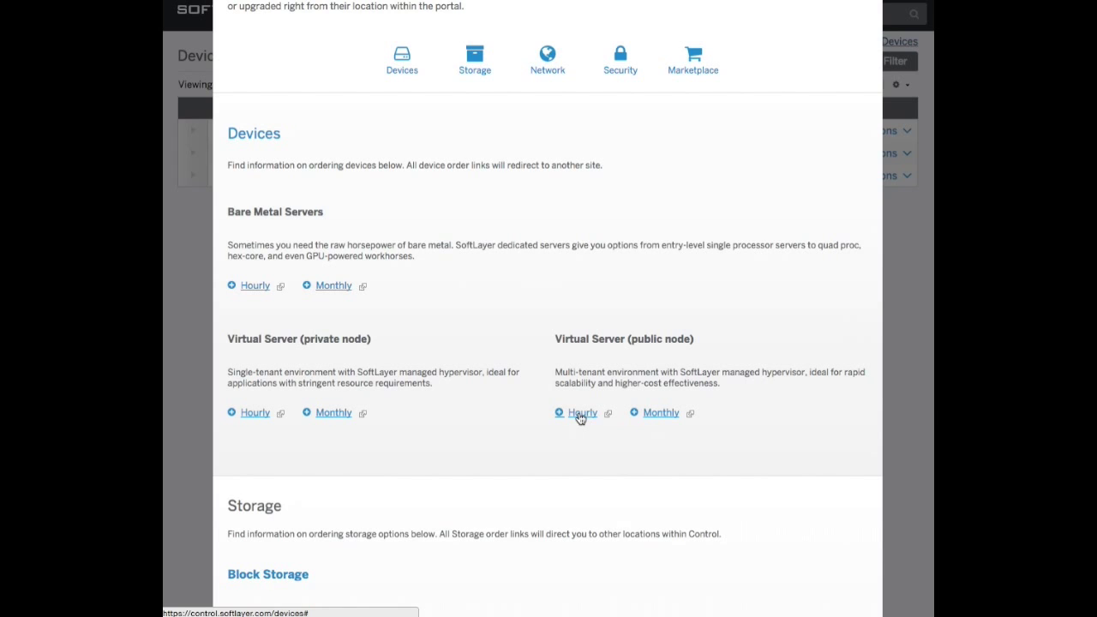
left_click(582, 413)
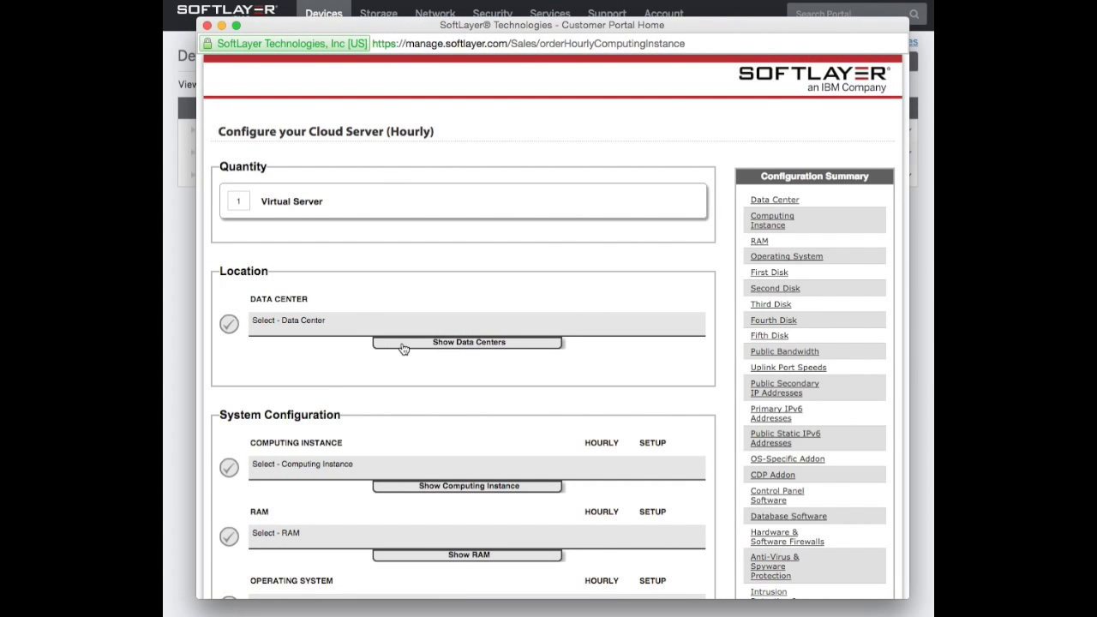
Place the hourly server in the LON02 London data center with 2 GB RAM
left_click(467, 341)
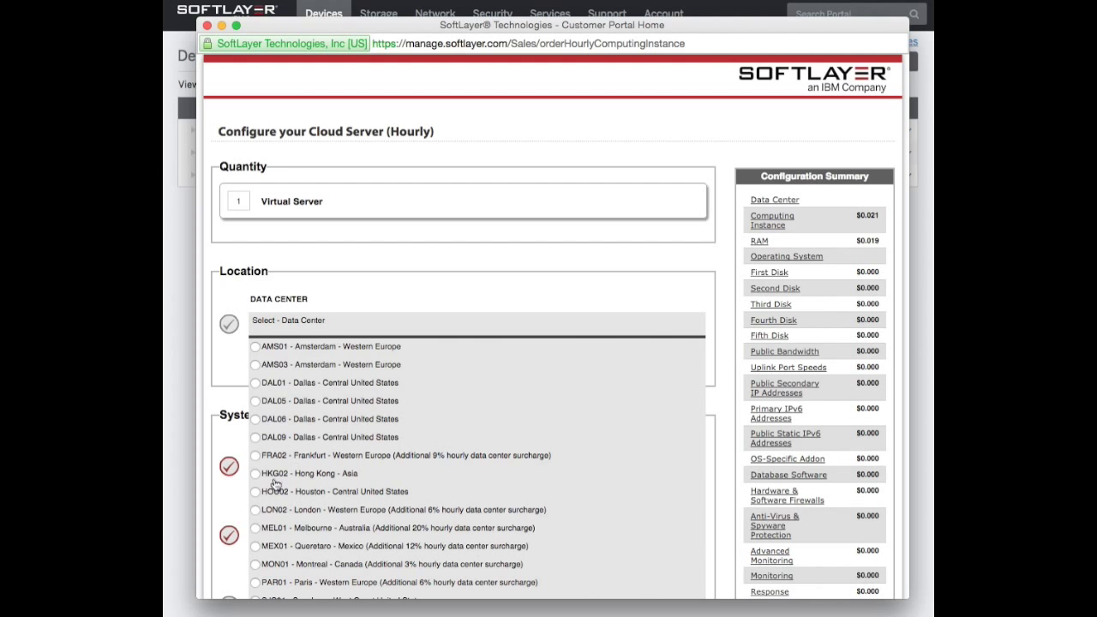
left_click(256, 509)
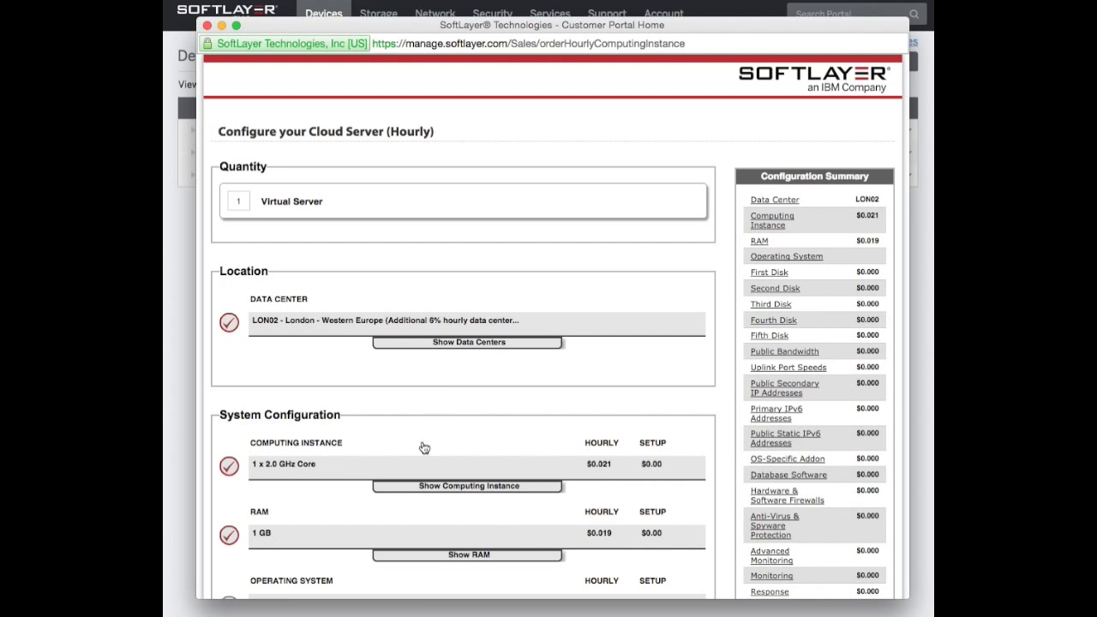
scroll("down", 3)
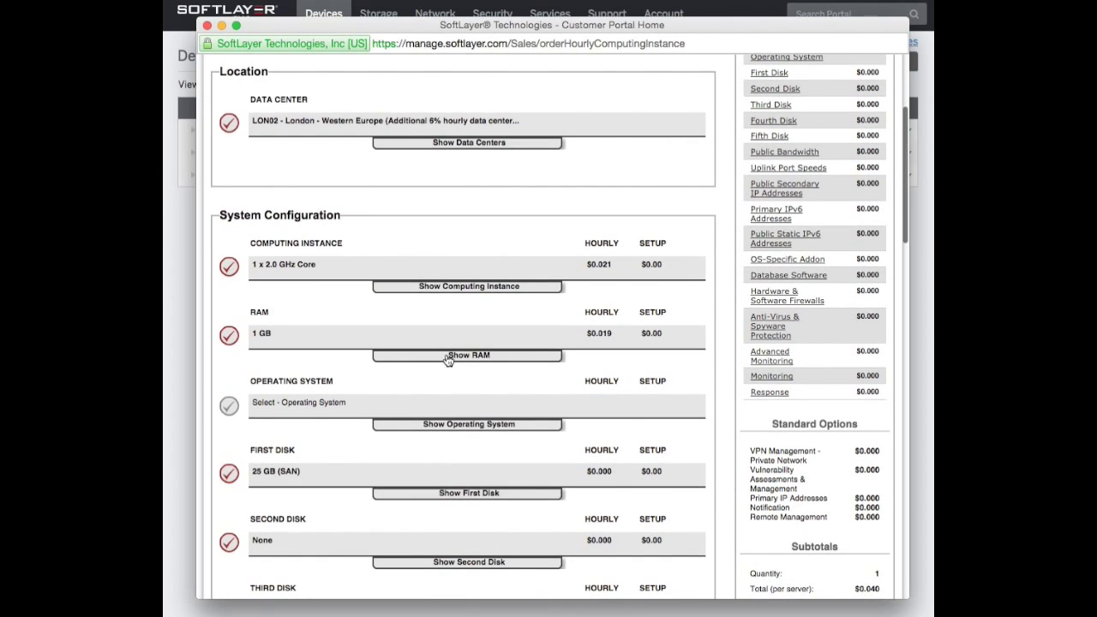
left_click(467, 354)
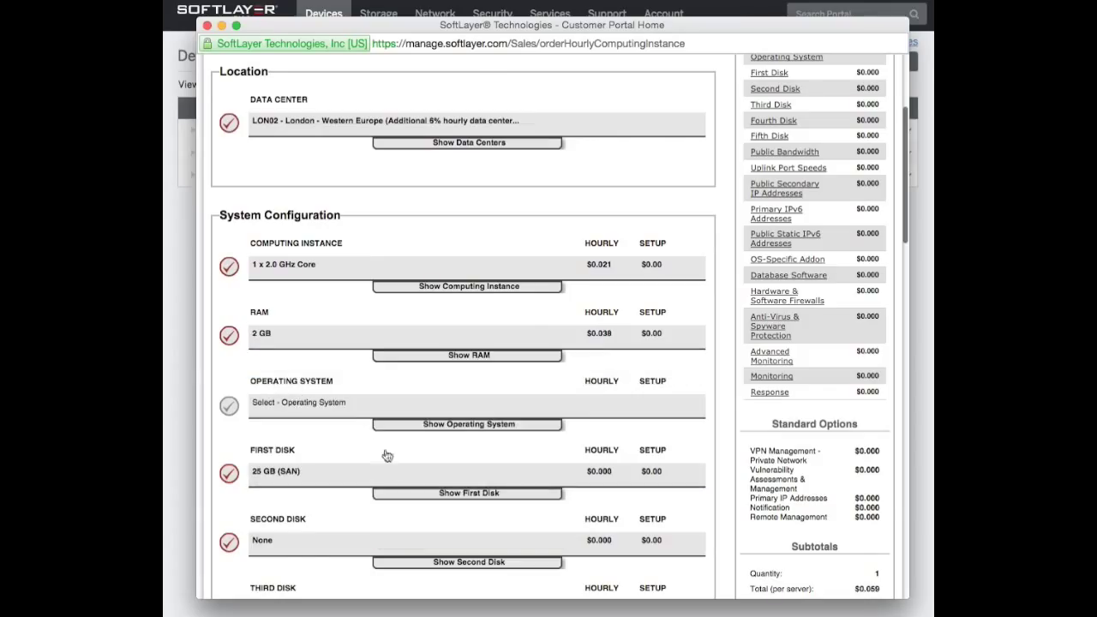
mouse_move(420, 436)
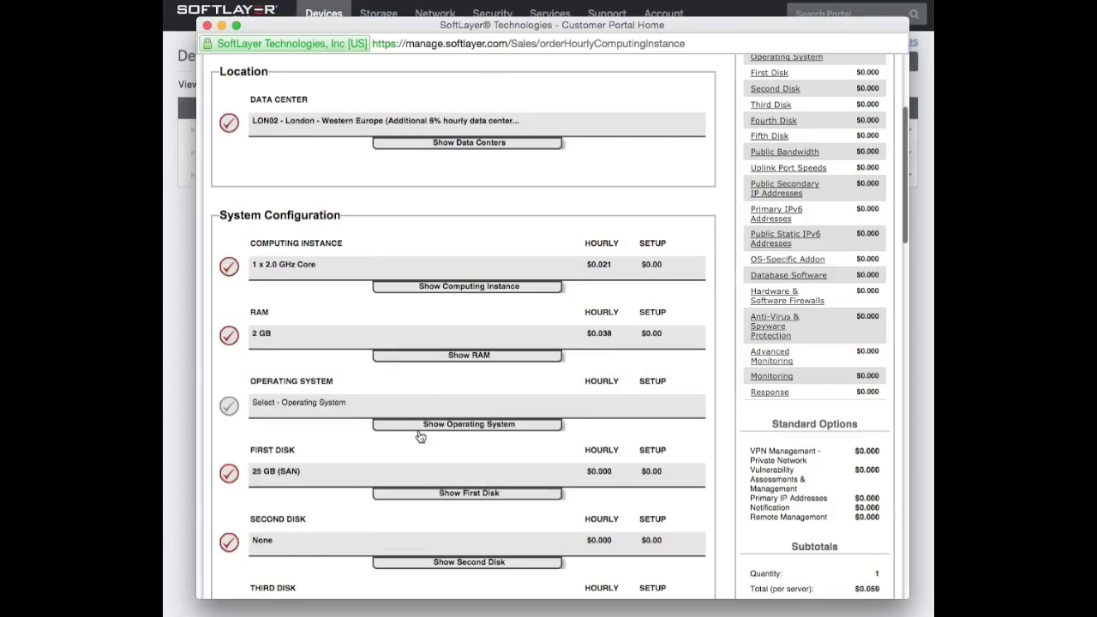
Review the operating system choices and submit the server configuration
left_click(466, 424)
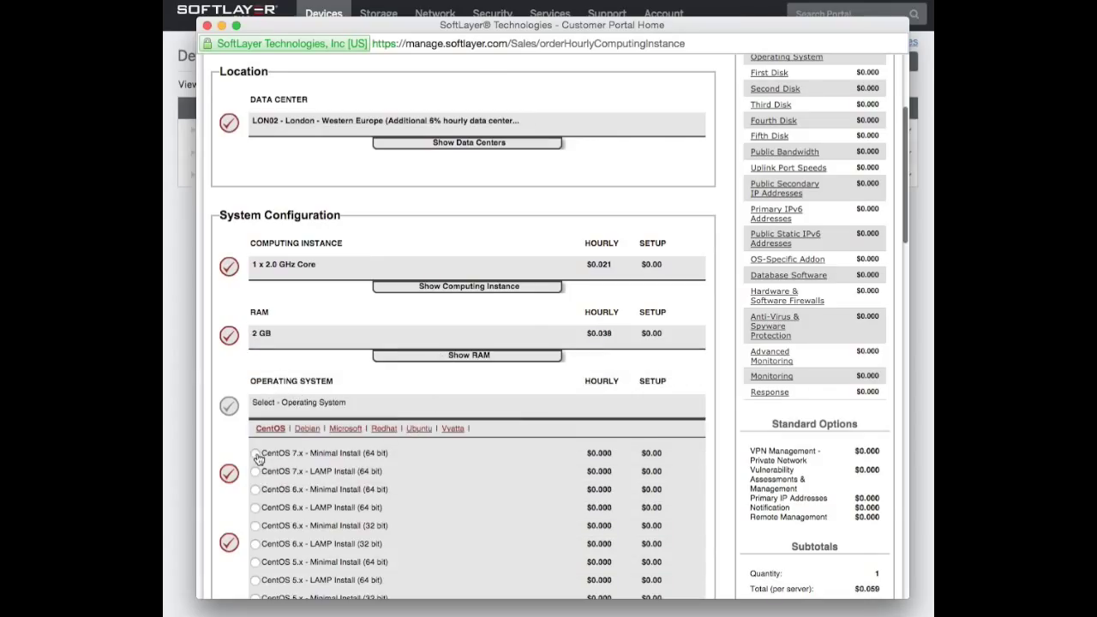
scroll("down", 3)
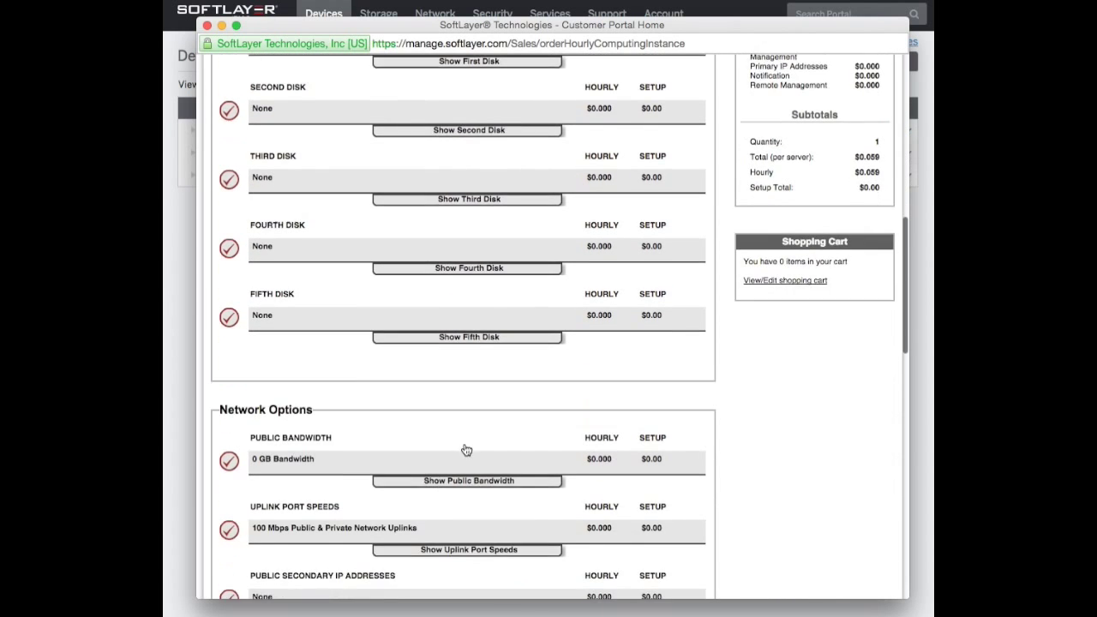
scroll("down", 3)
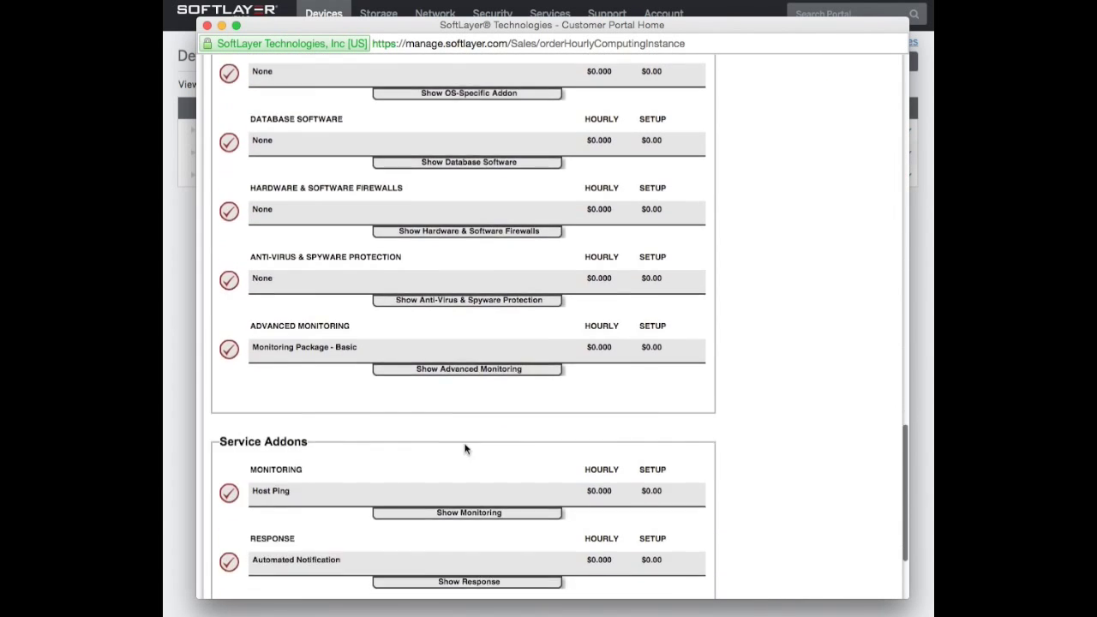
scroll("down", 3)
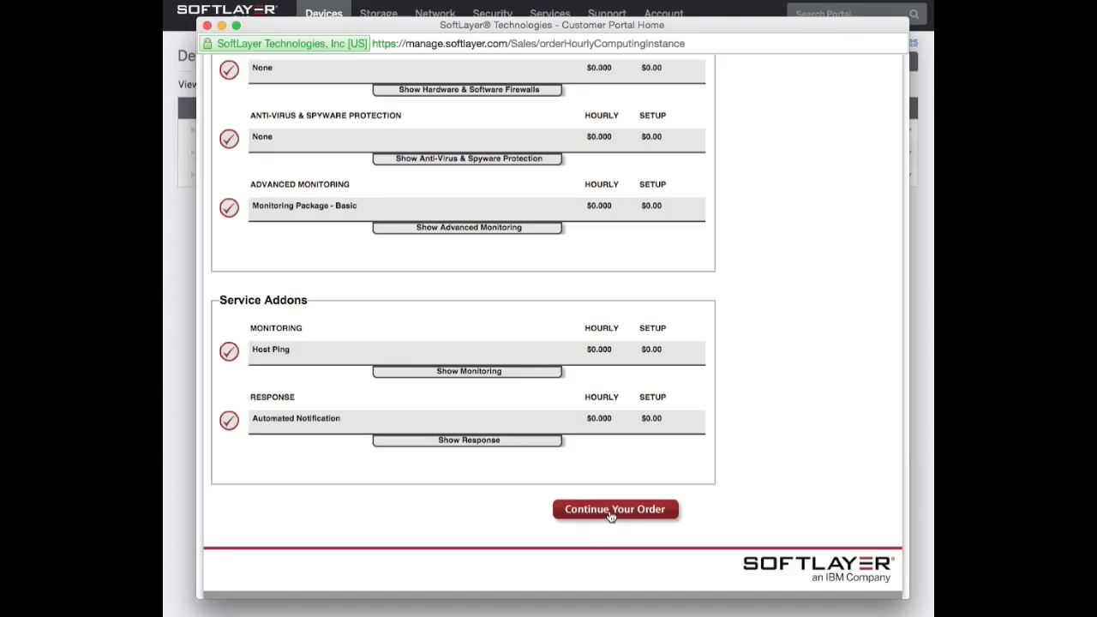
mouse_move(591, 447)
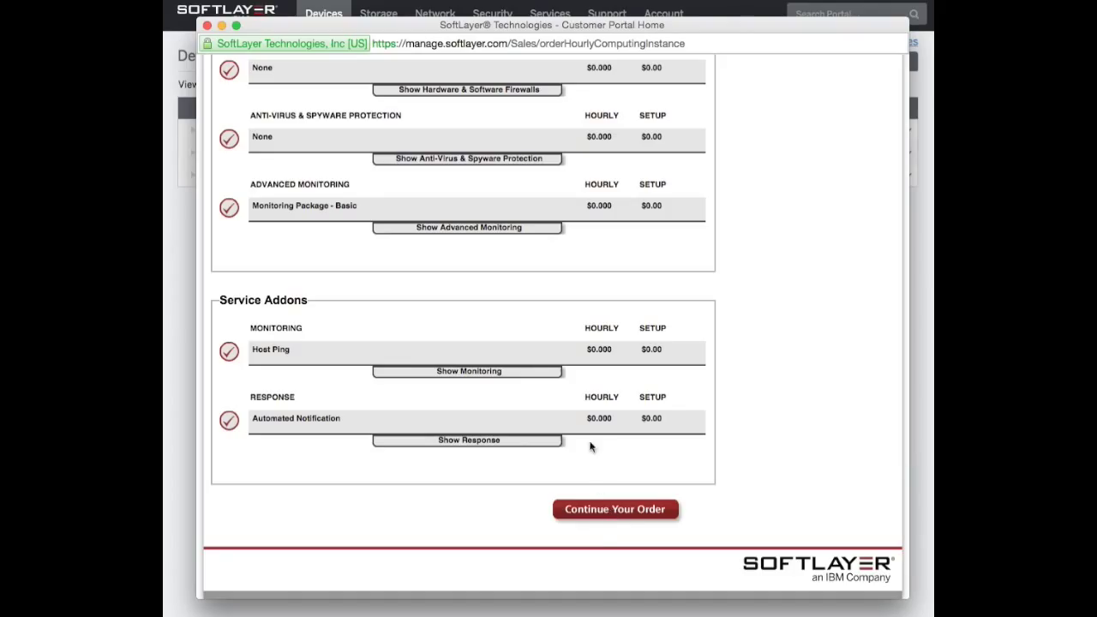
left_click(615, 509)
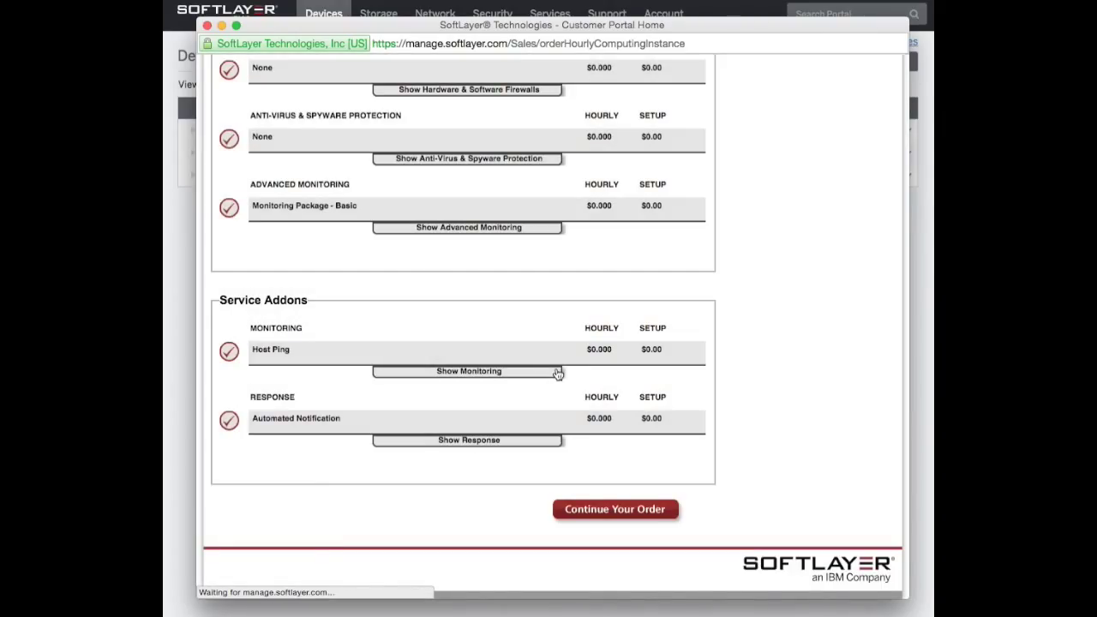
Enter hostname 'quantaClient' and domain 'softlayer.com' under Host and Domain Names
left_click(615, 508)
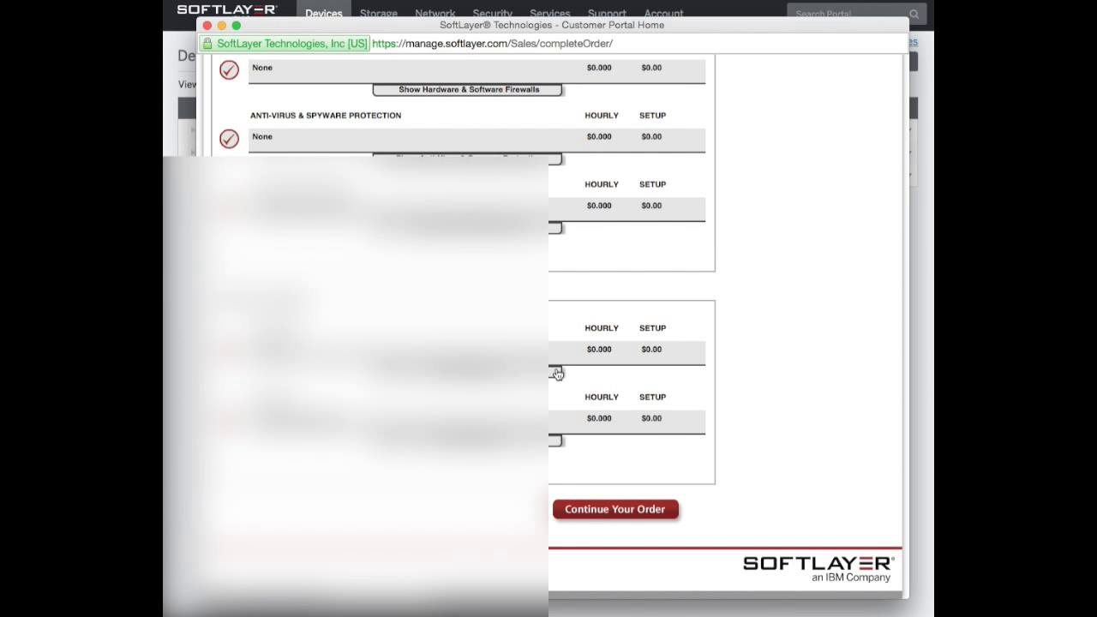
left_click(614, 508)
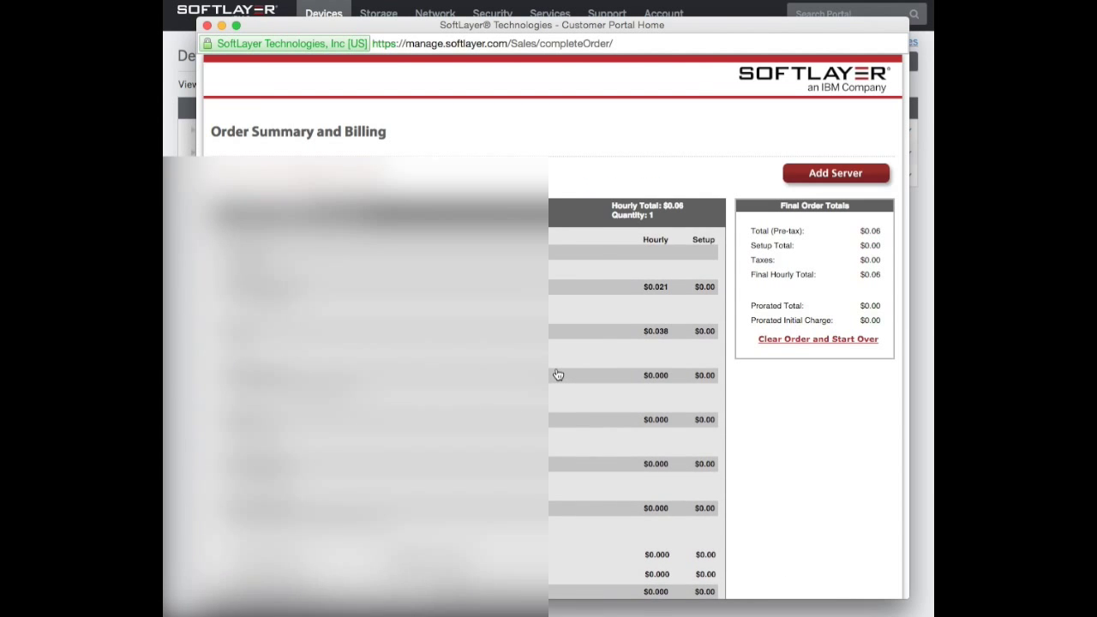
scroll("down", 3)
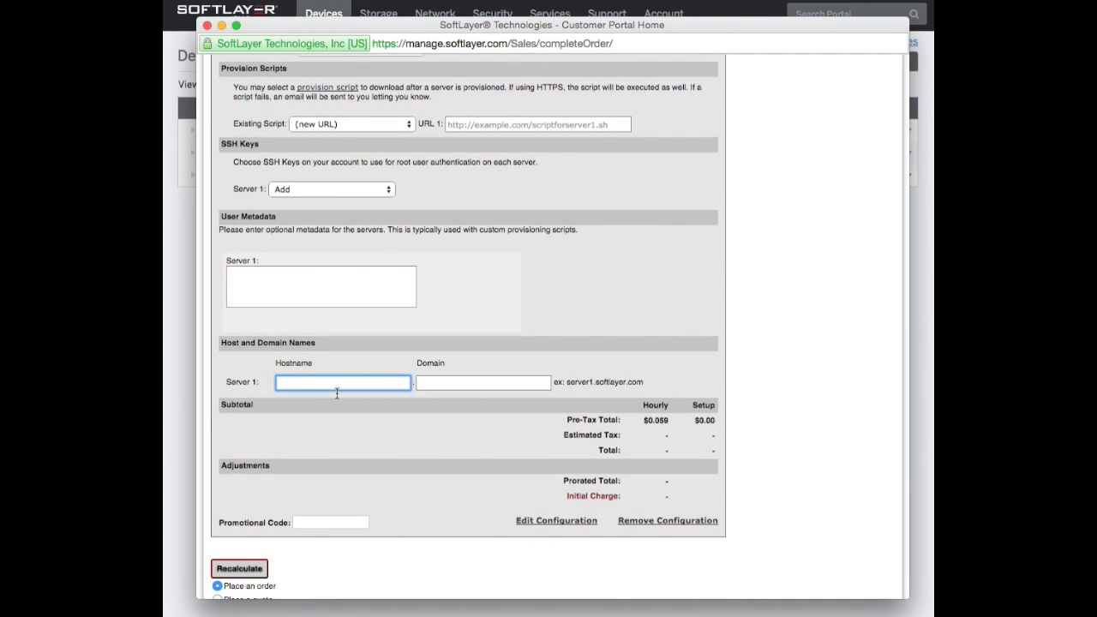
type("quyant")
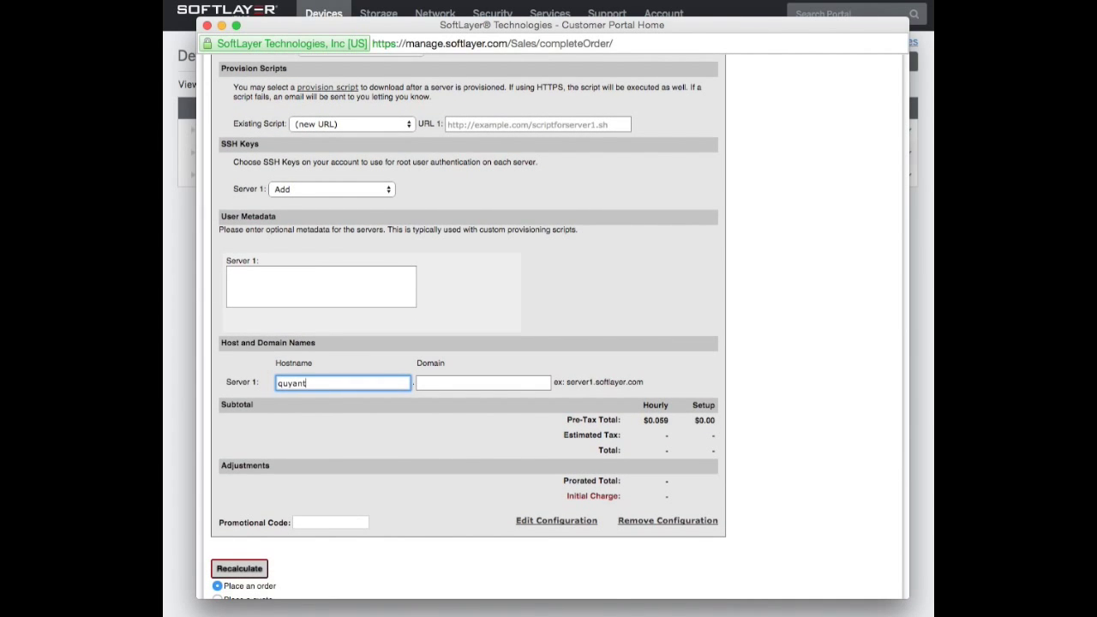
key("Backspace")
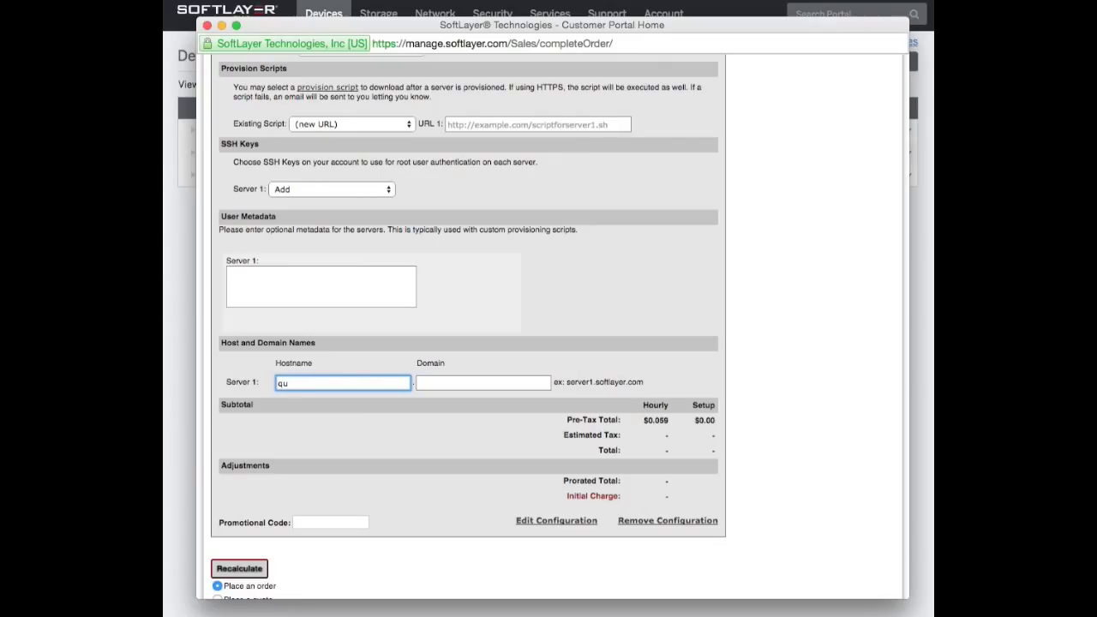
type("anta")
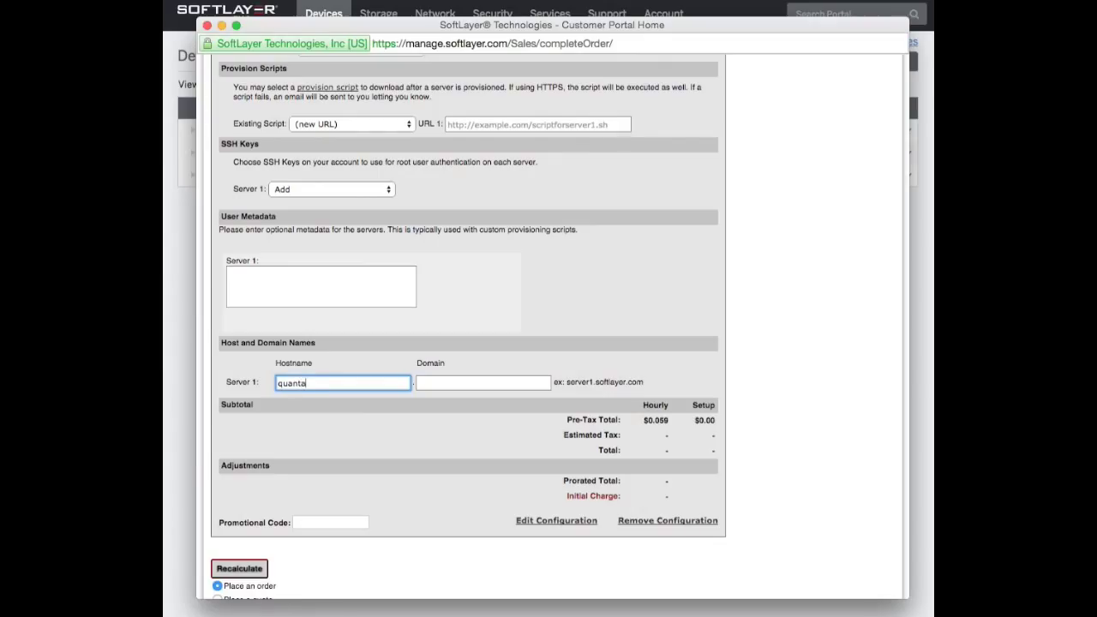
type("Client")
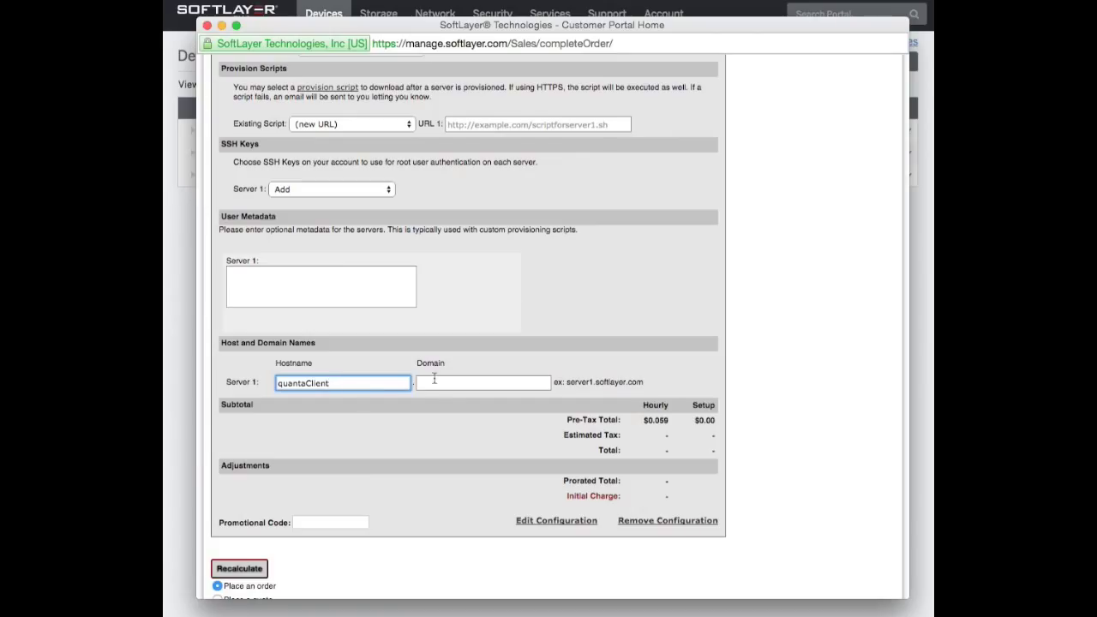
type("softlayer.com")
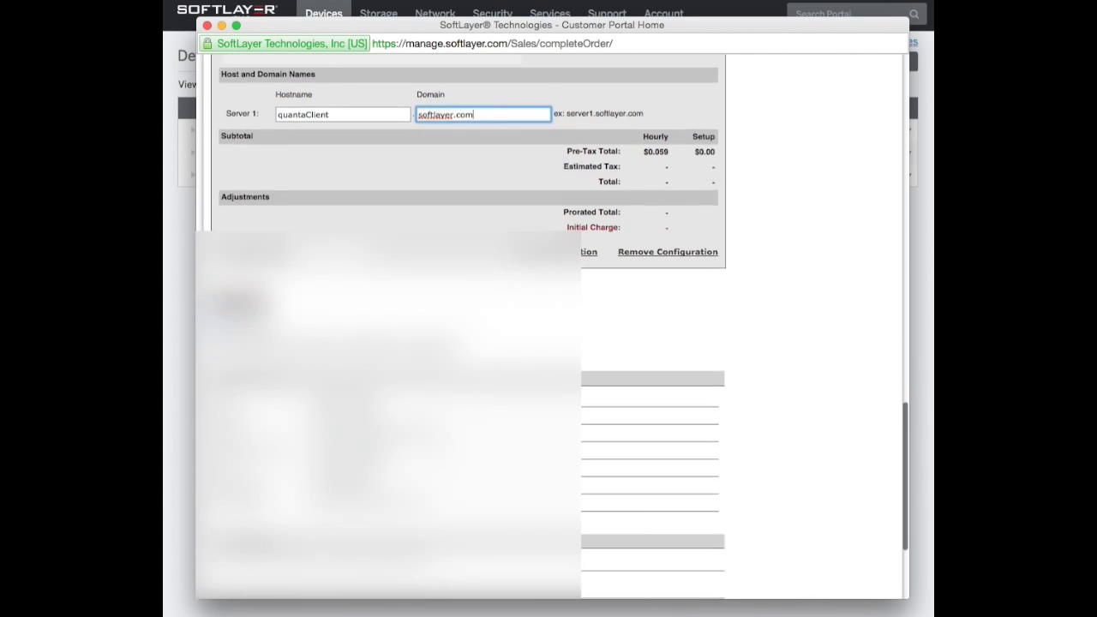
Accept the Master Service Agreement for the $0.06 hourly server order
left_click(222, 516)
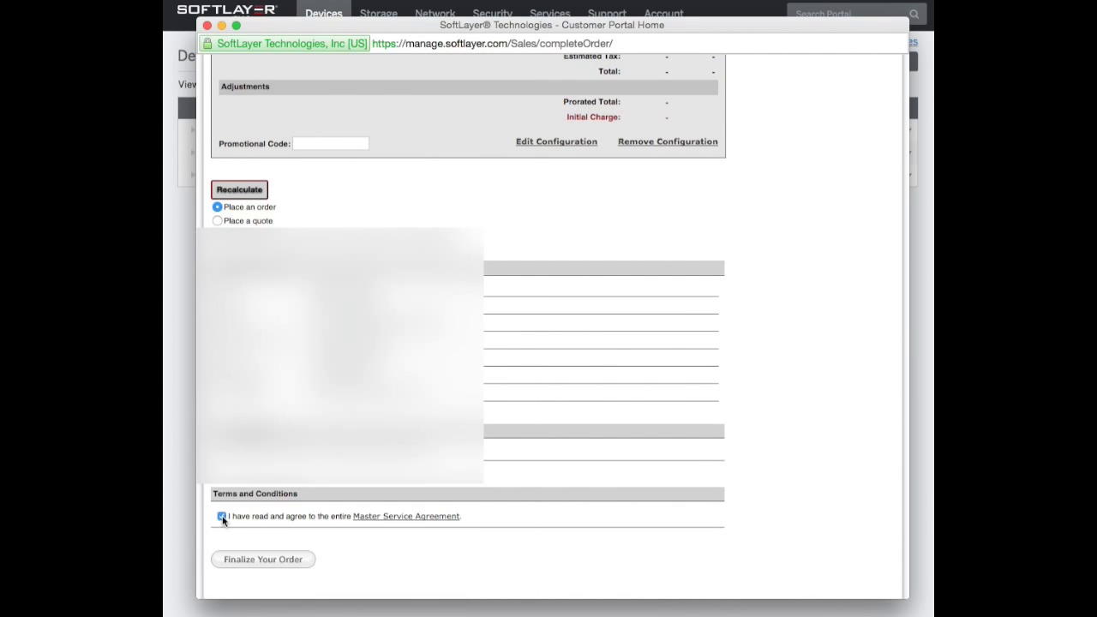
mouse_move(274, 559)
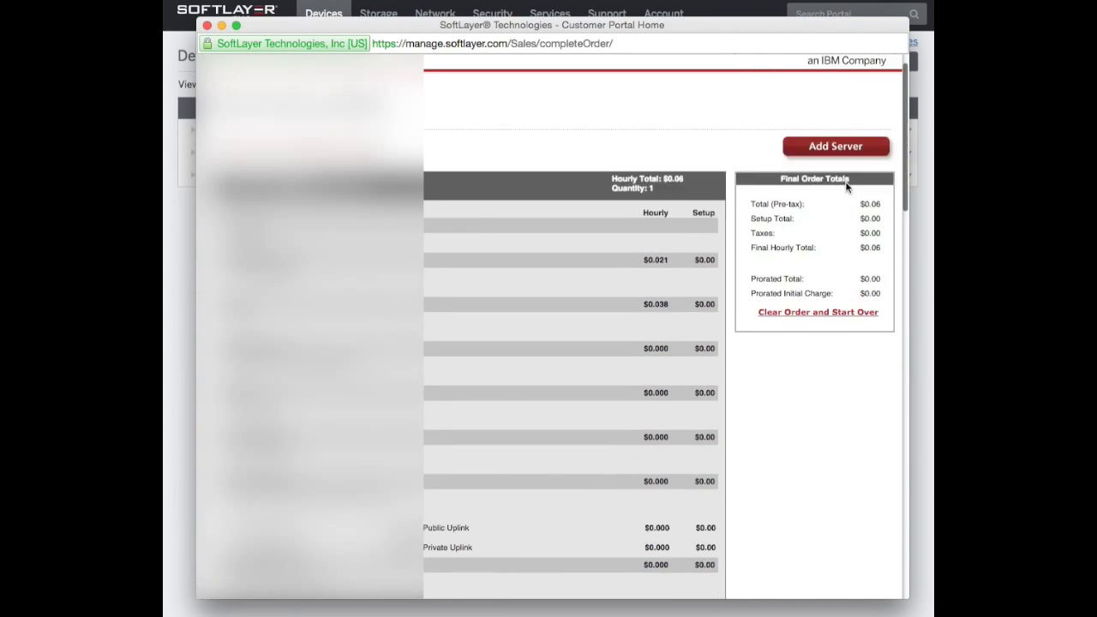
scroll("down", 3)
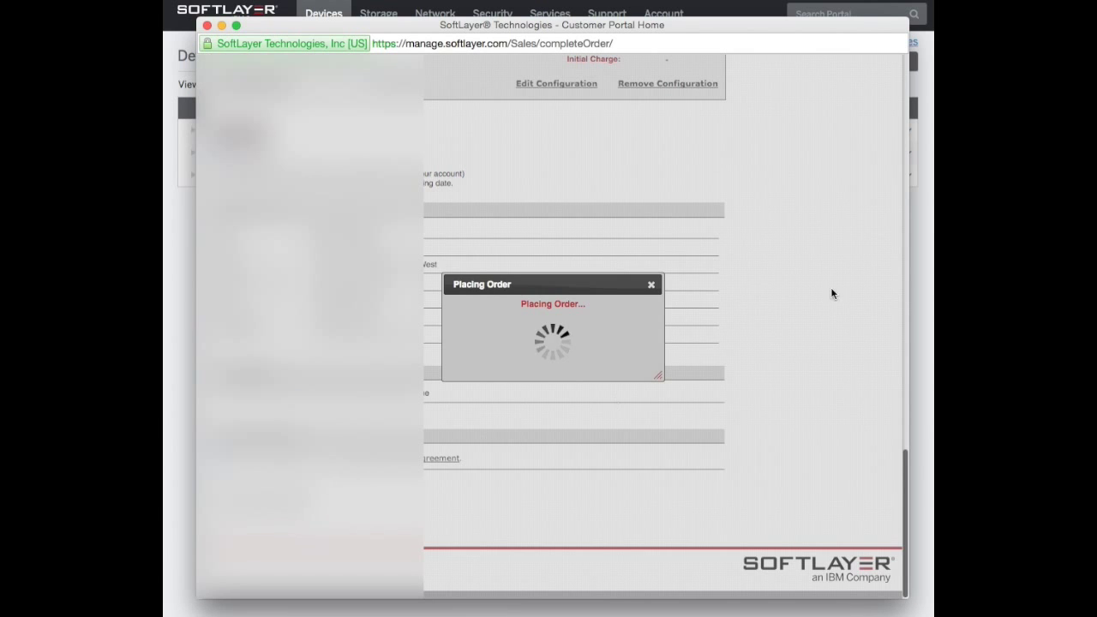
mouse_move(804, 233)
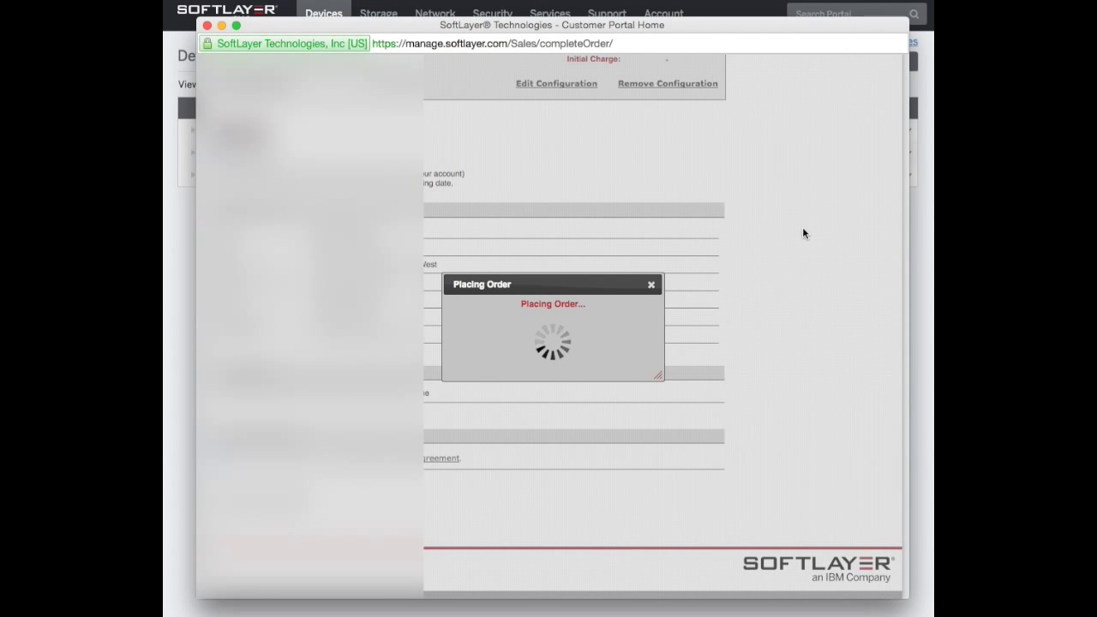